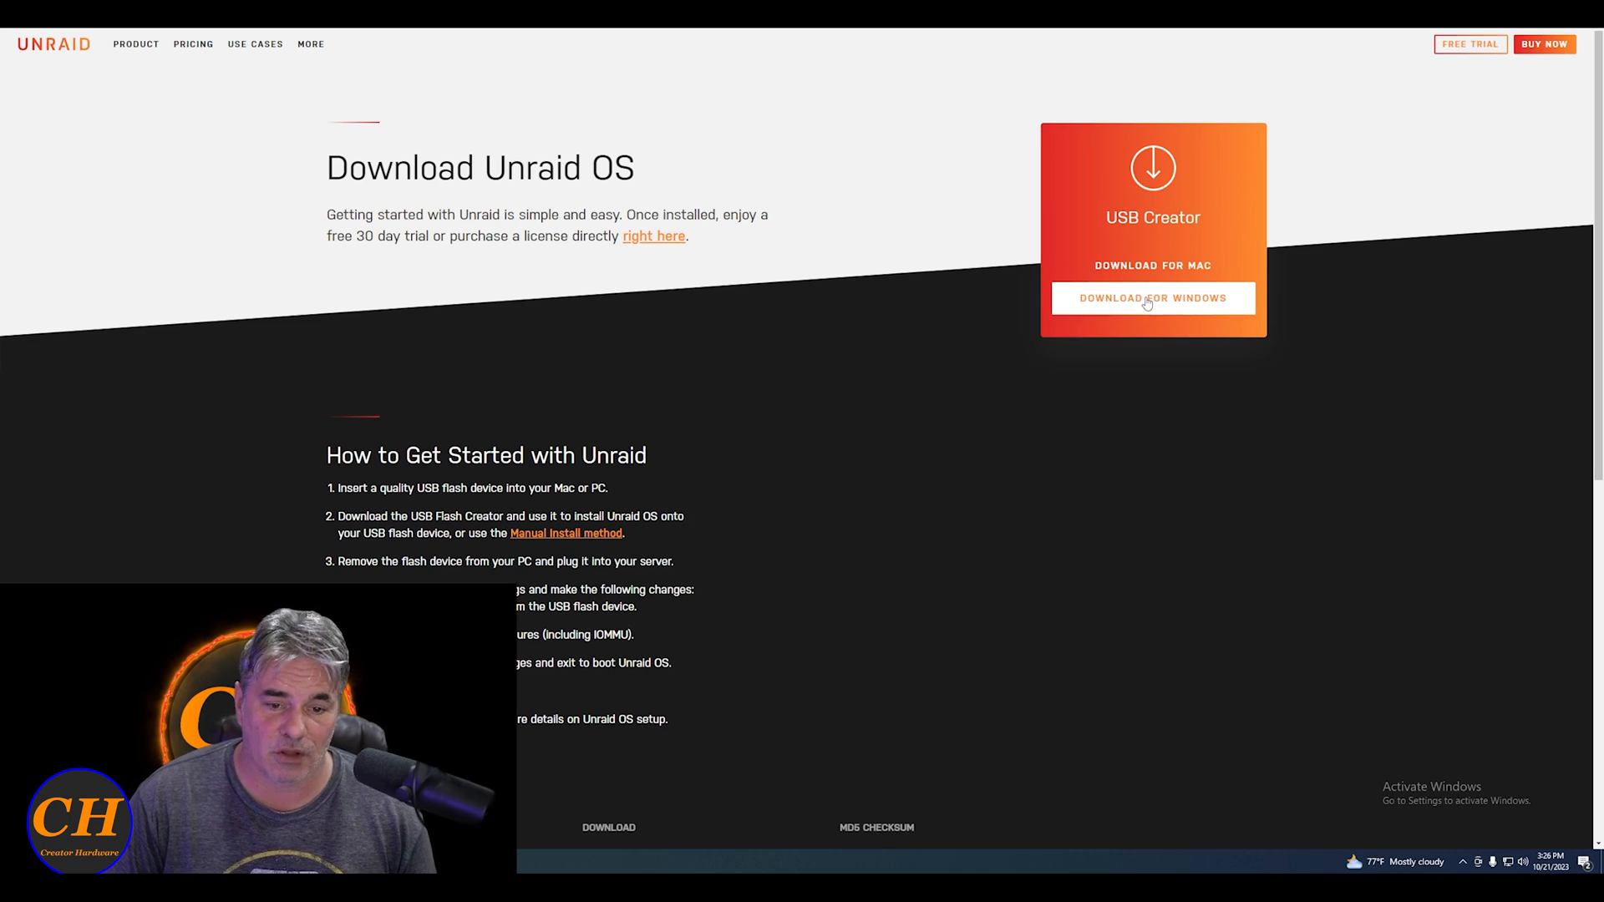
- Download the Unraid USB Creator for Windows from the Download Unraid OS page
left_click(1153, 298)
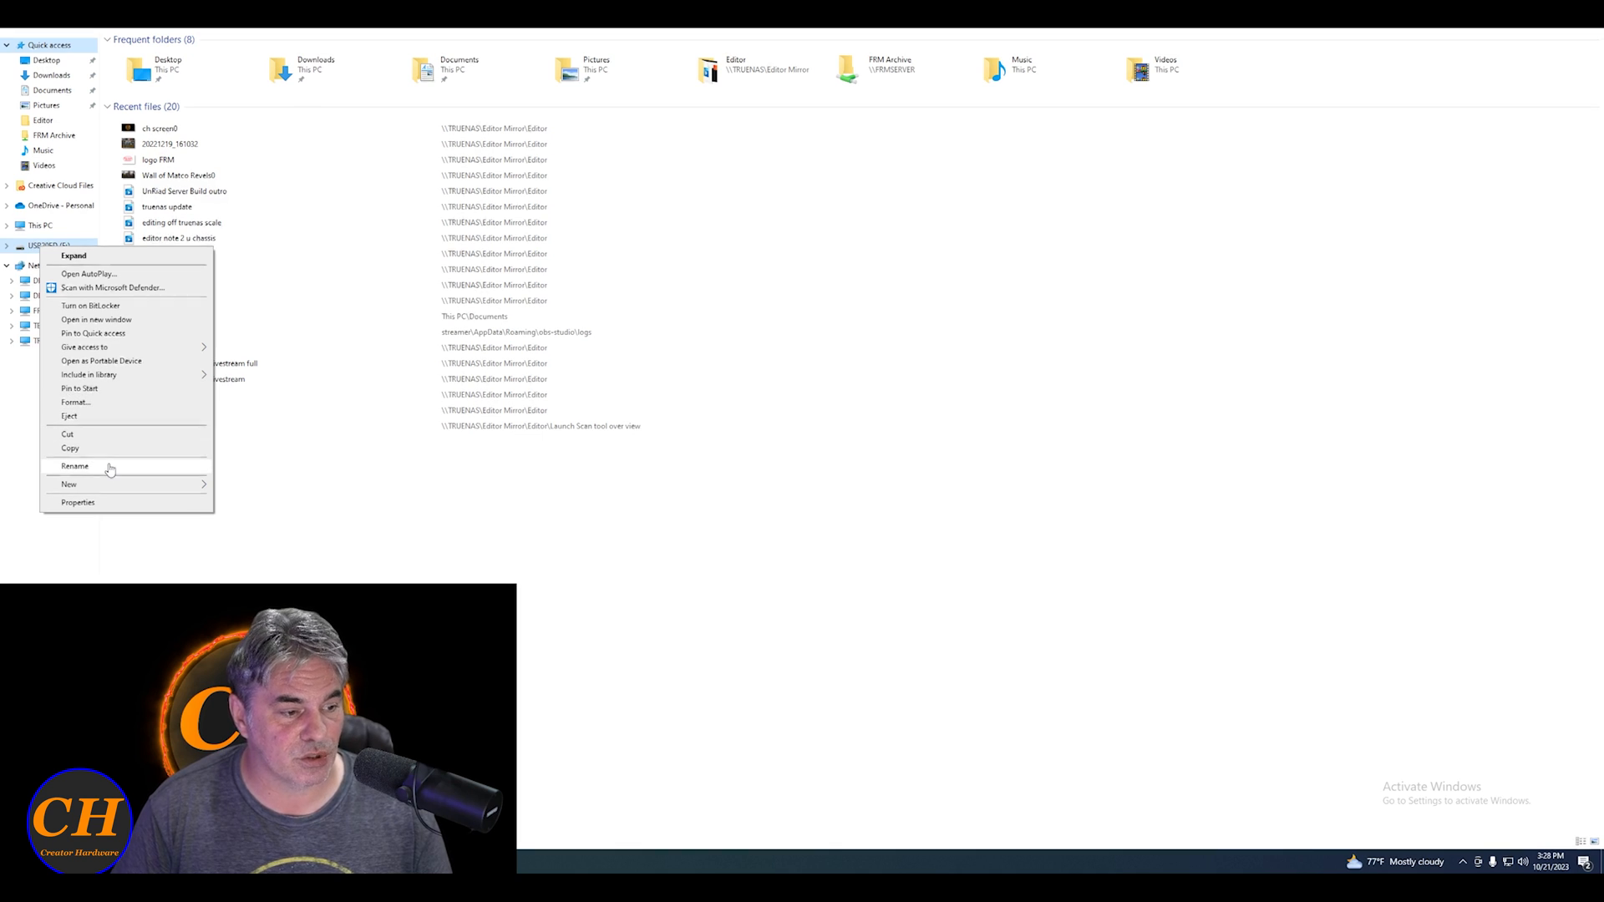
- Open the empty USB flash drive, then name the server TEST in the USB Flash Creator
left_click(75, 467)
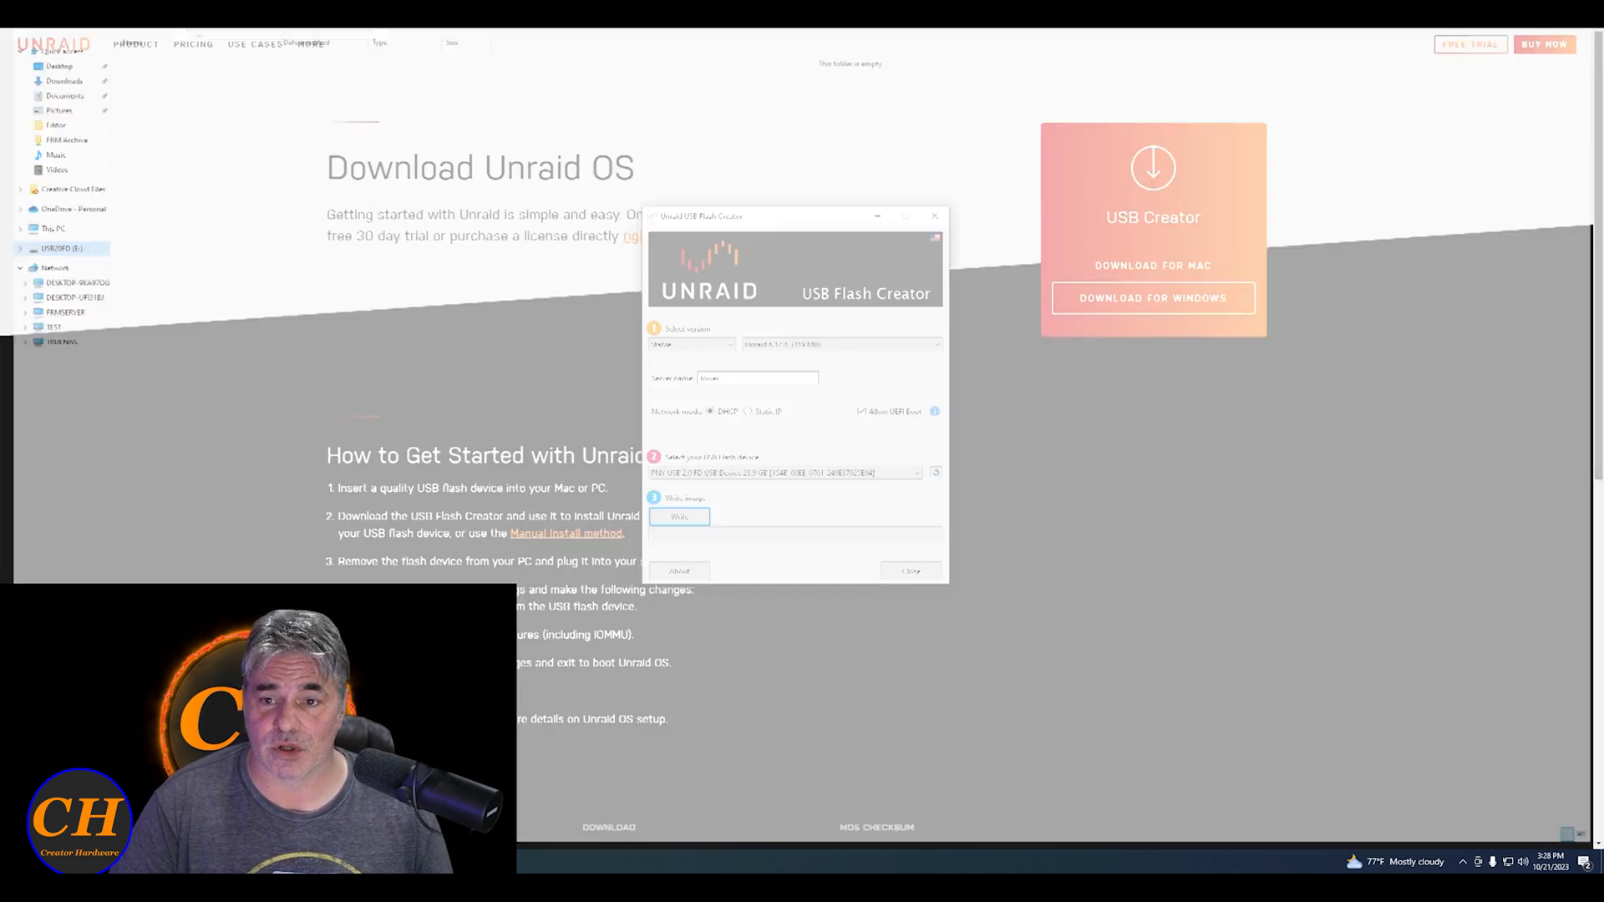
type("TEST")
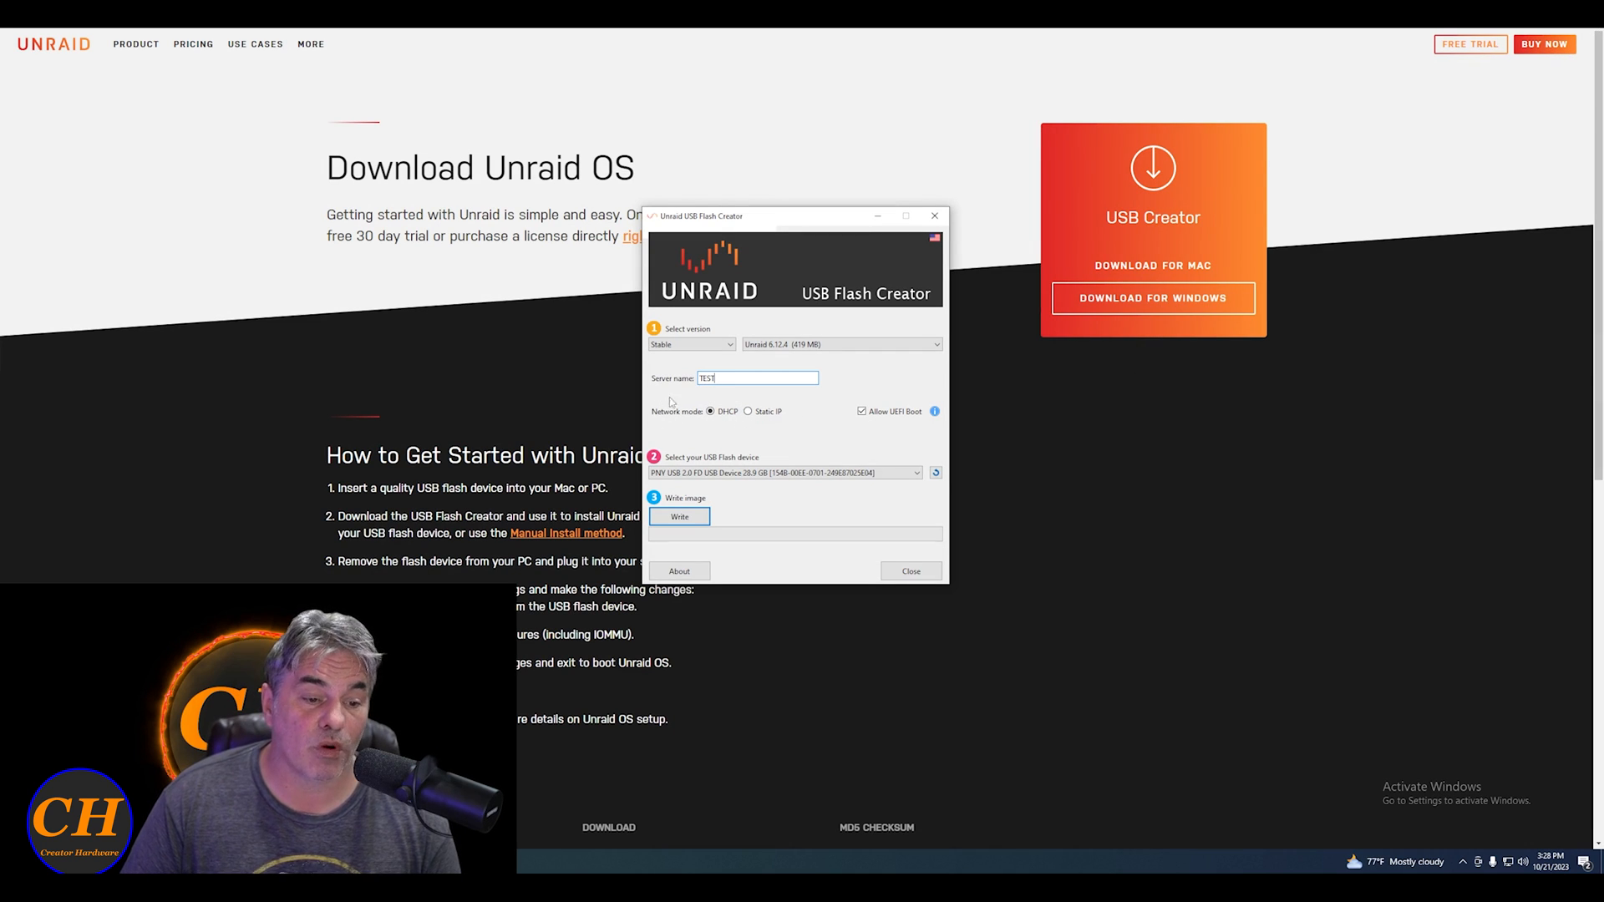
mouse_move(726, 424)
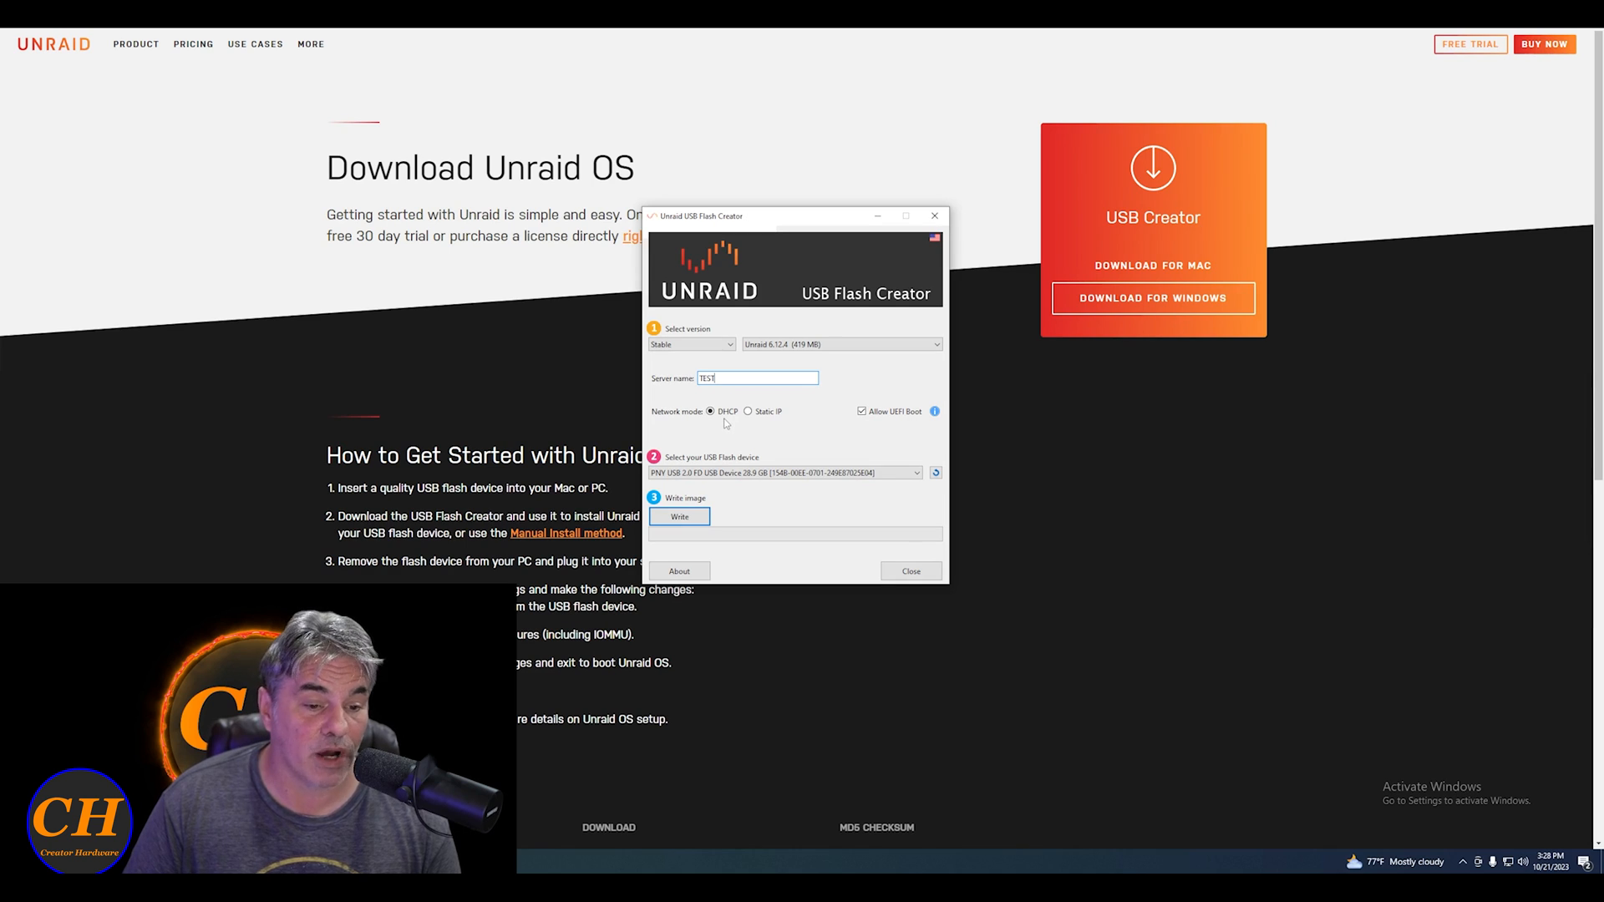
mouse_move(762, 428)
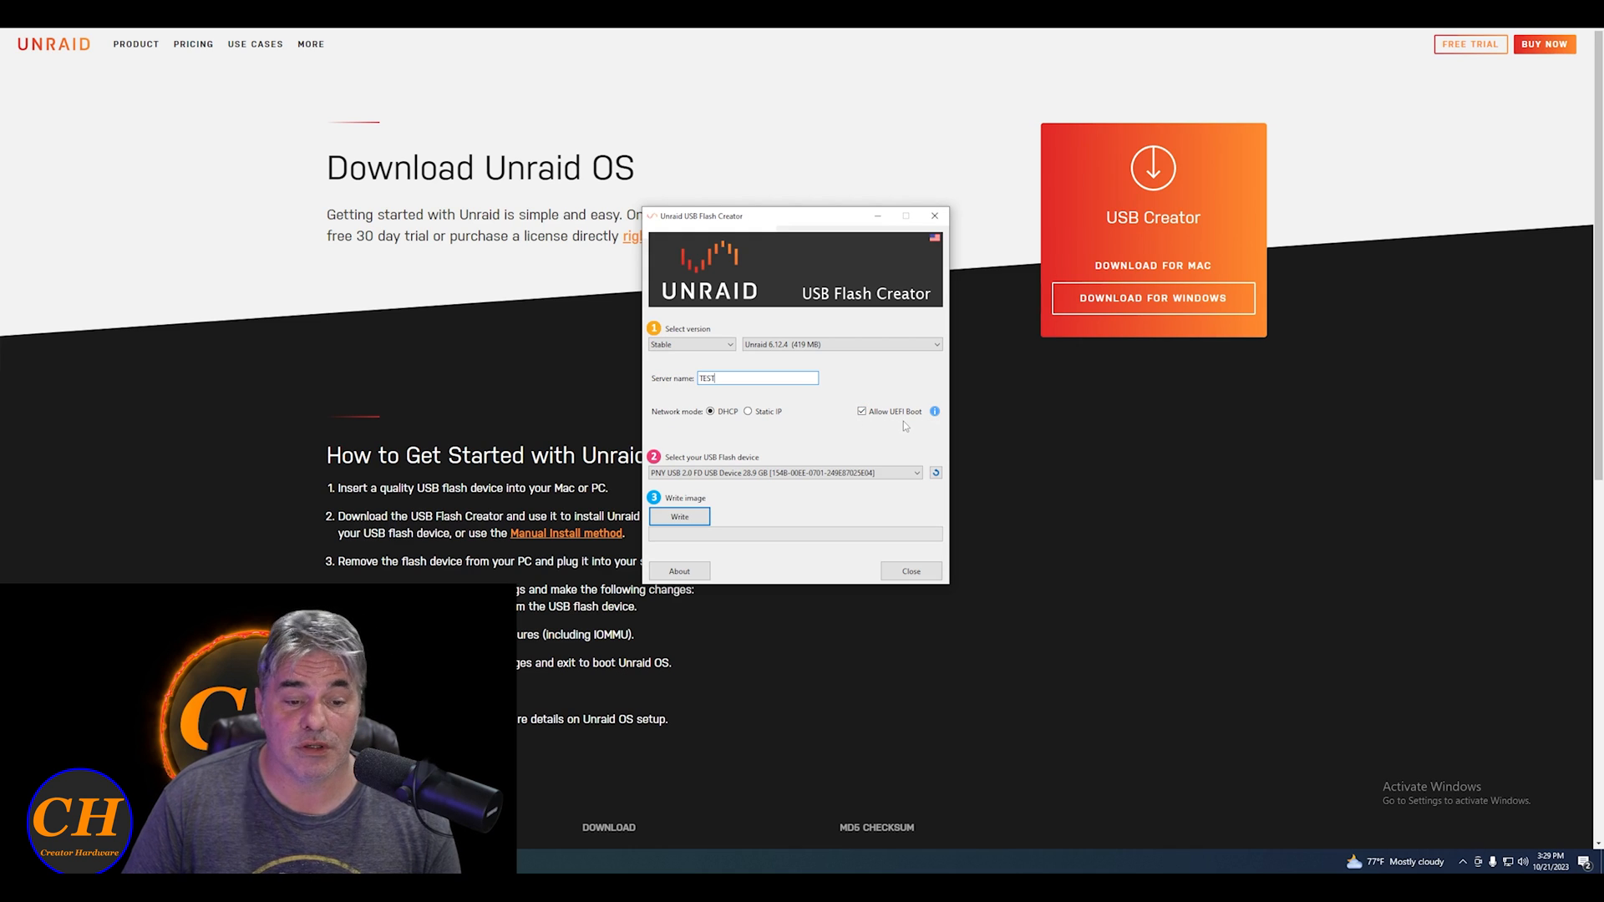
mouse_move(880, 399)
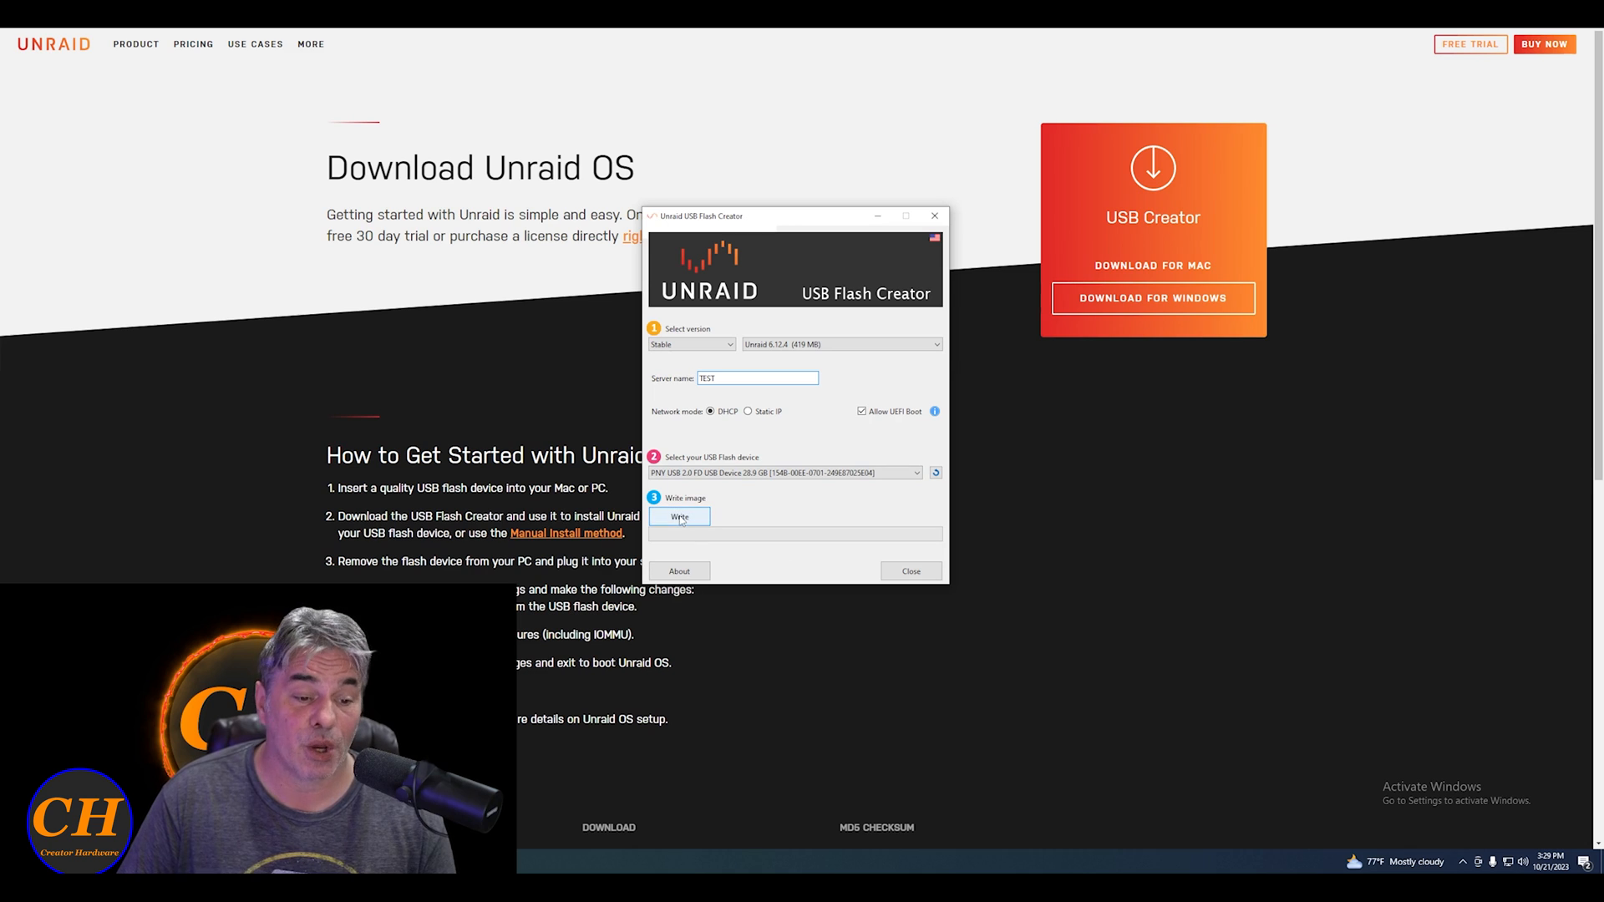
- Write the Stable 6.12.4 image for server TEST to the PNY USB drive
left_click(680, 516)
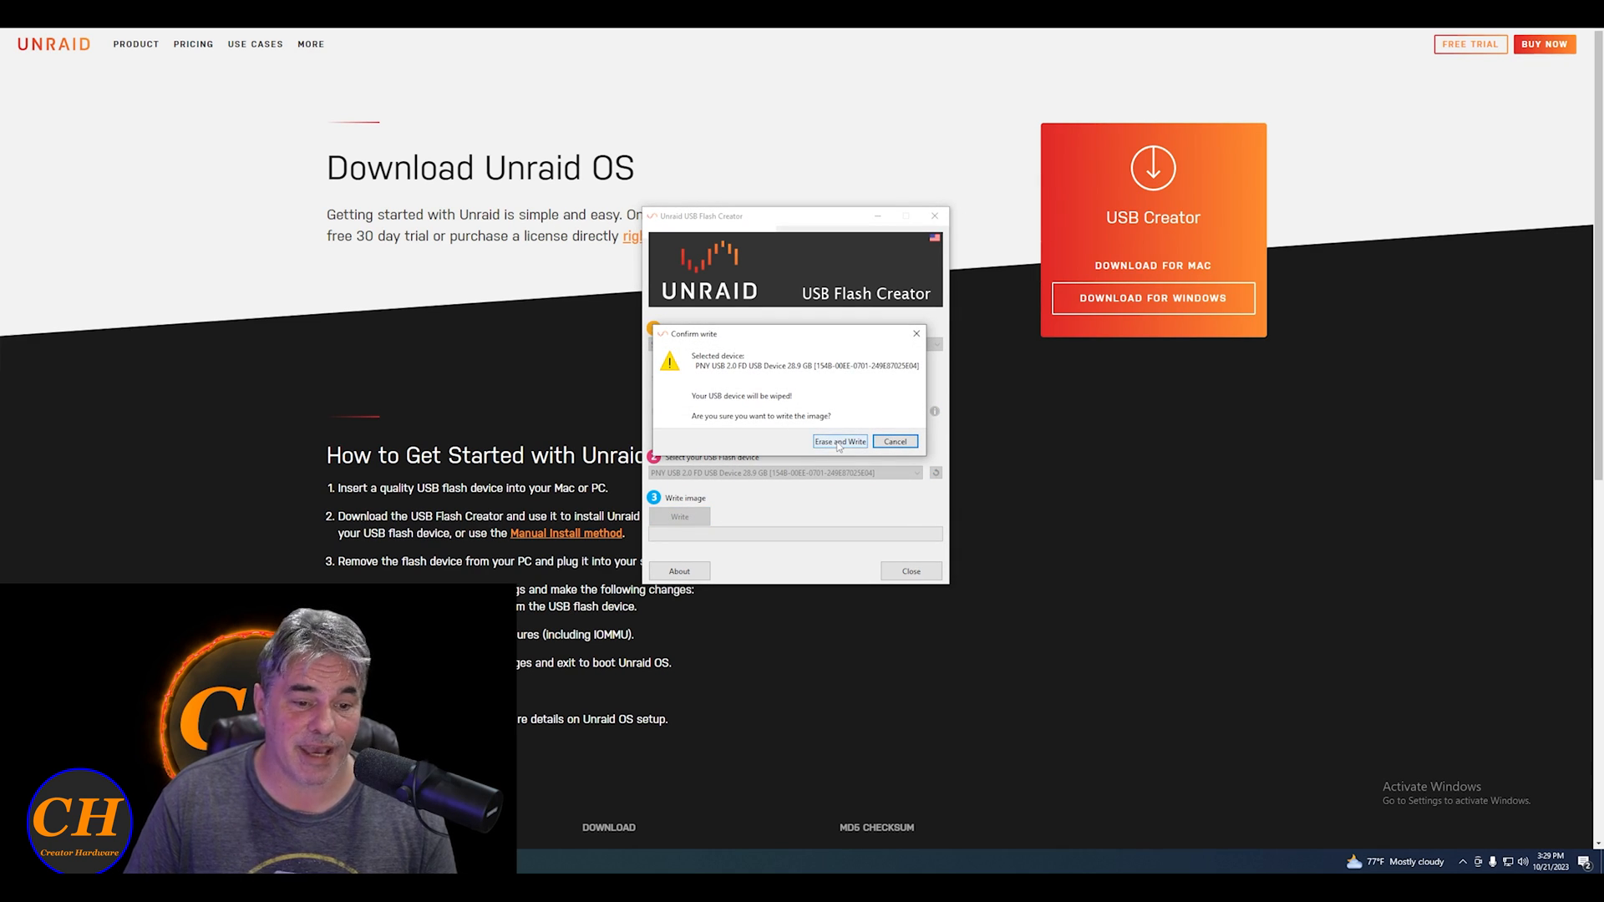
- Confirm Erase and Write so the PNY drive is wiped and the image extracted
left_click(839, 441)
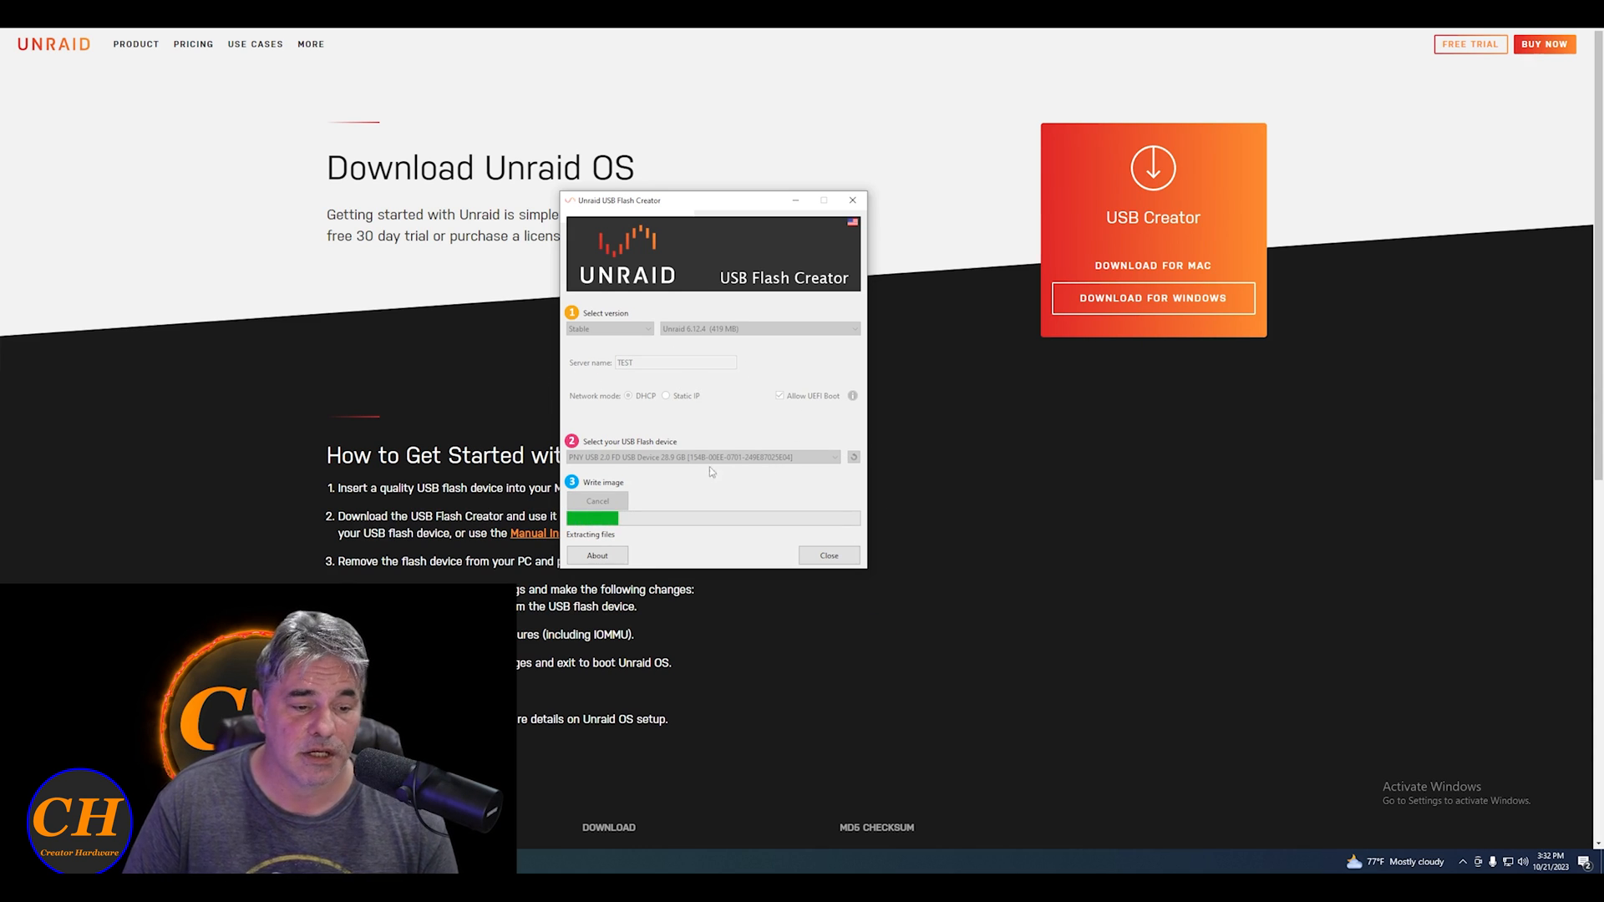
mouse_move(869, 570)
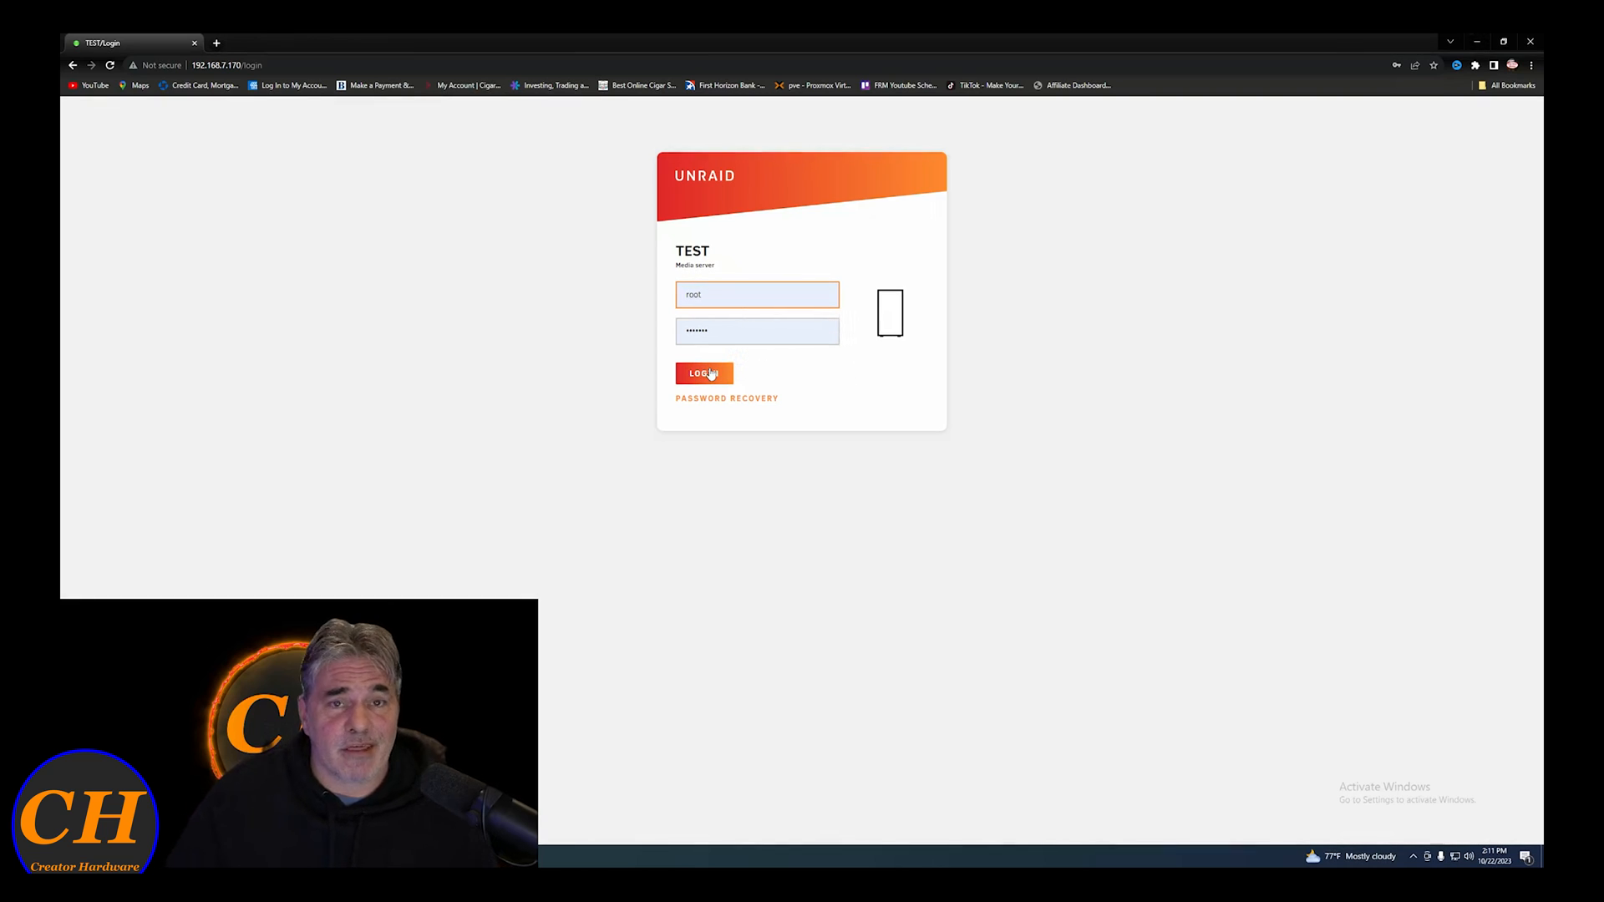
- Log into server TEST as root and dismiss Chrome's password warning
left_click(703, 373)
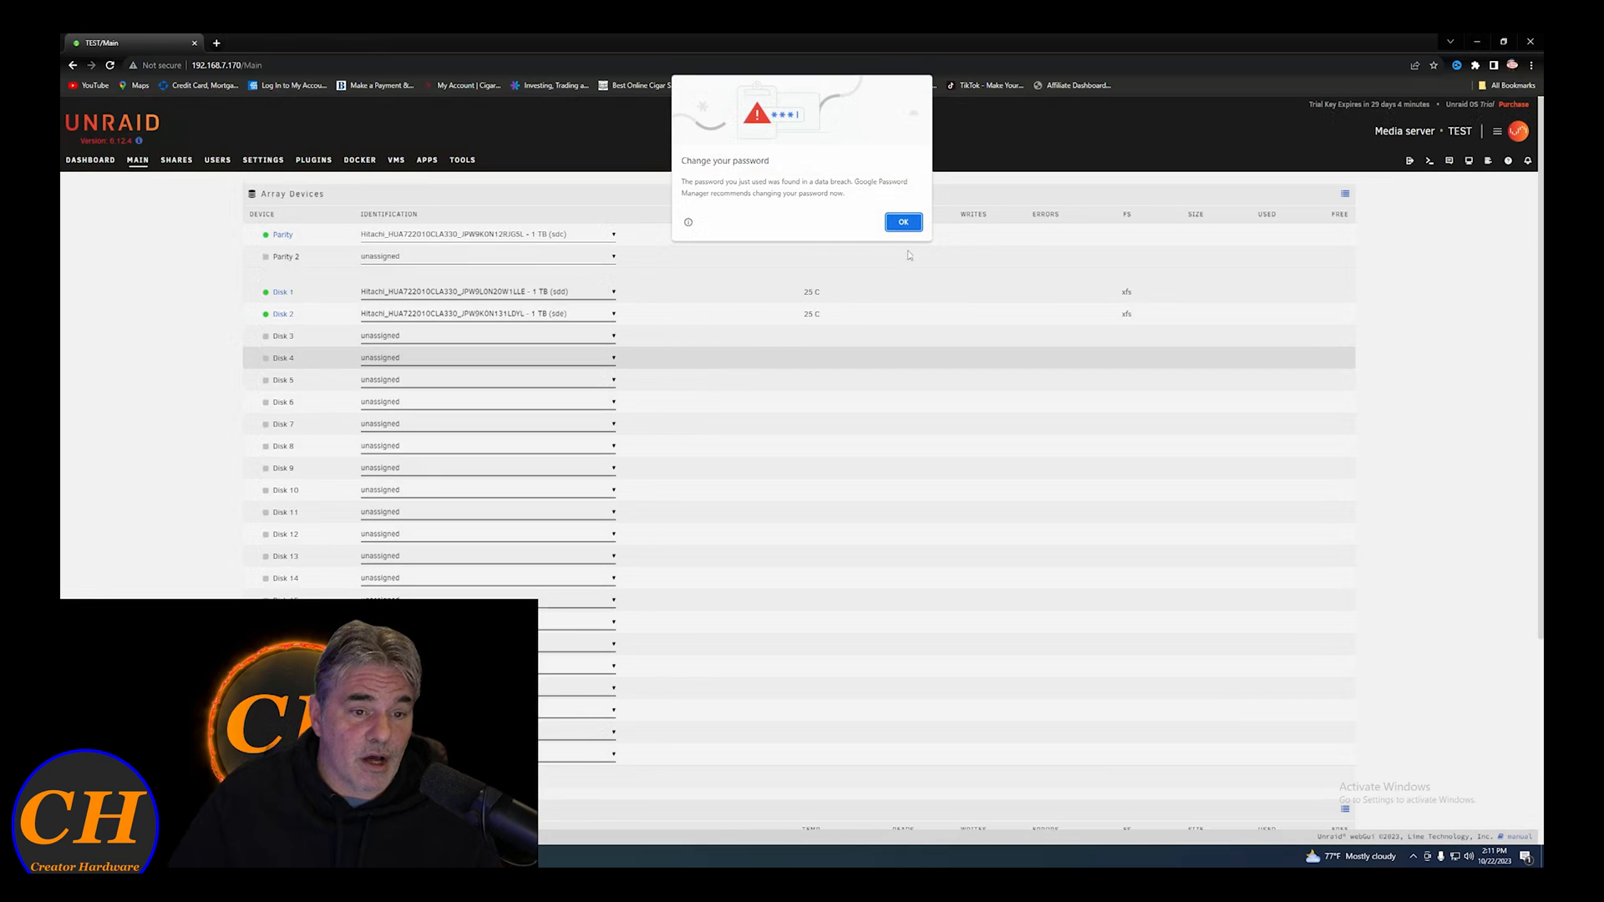
left_click(902, 222)
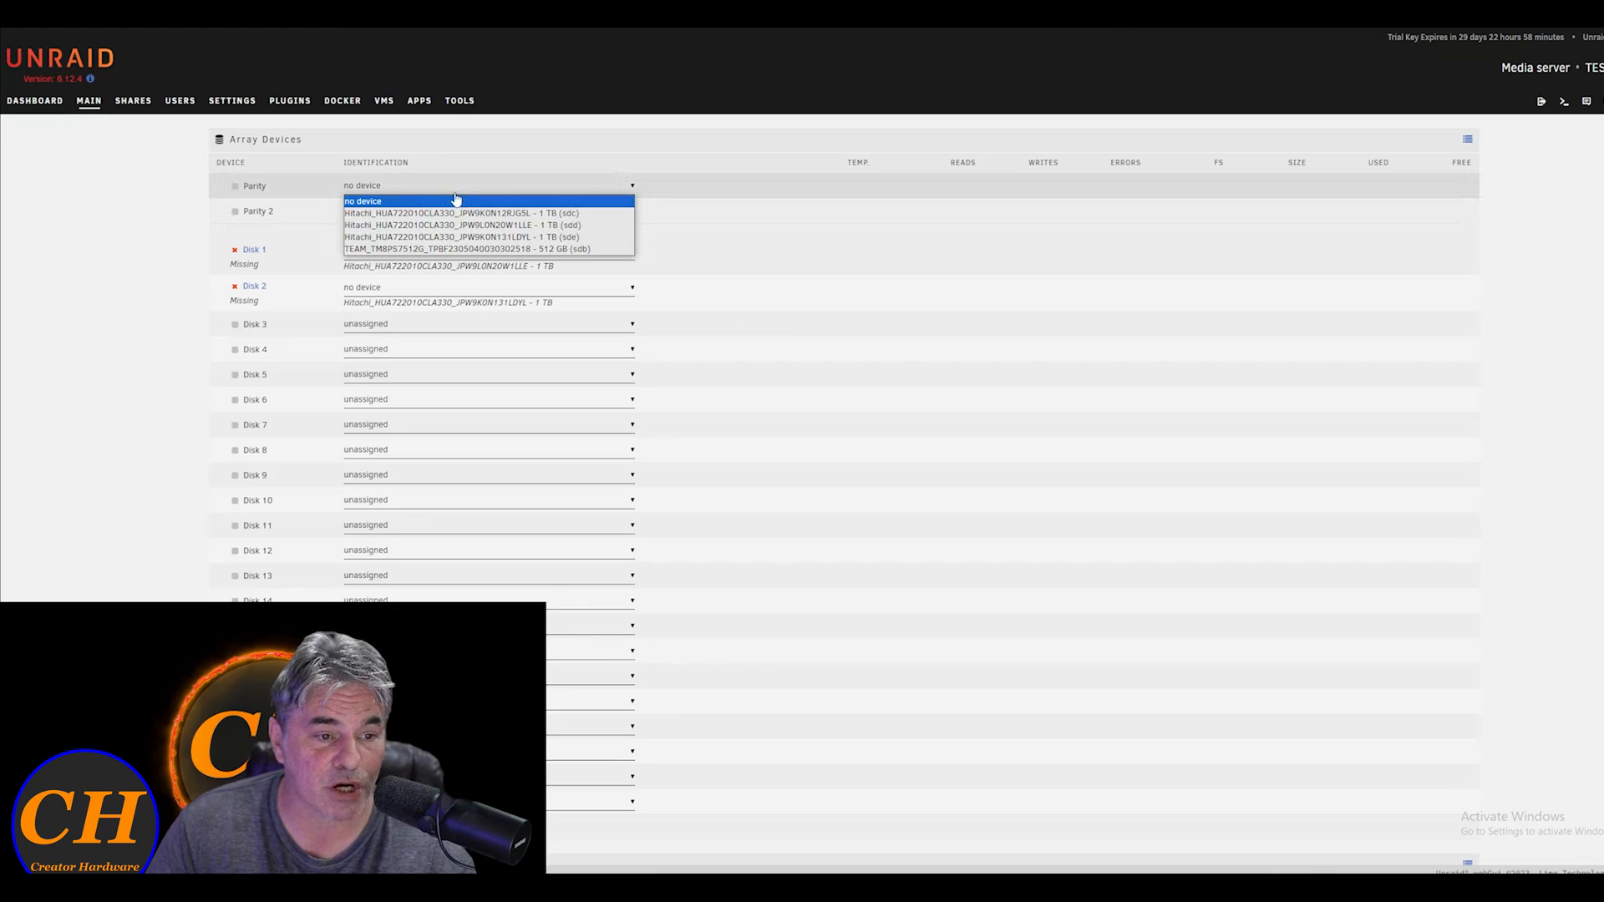
mouse_move(461, 237)
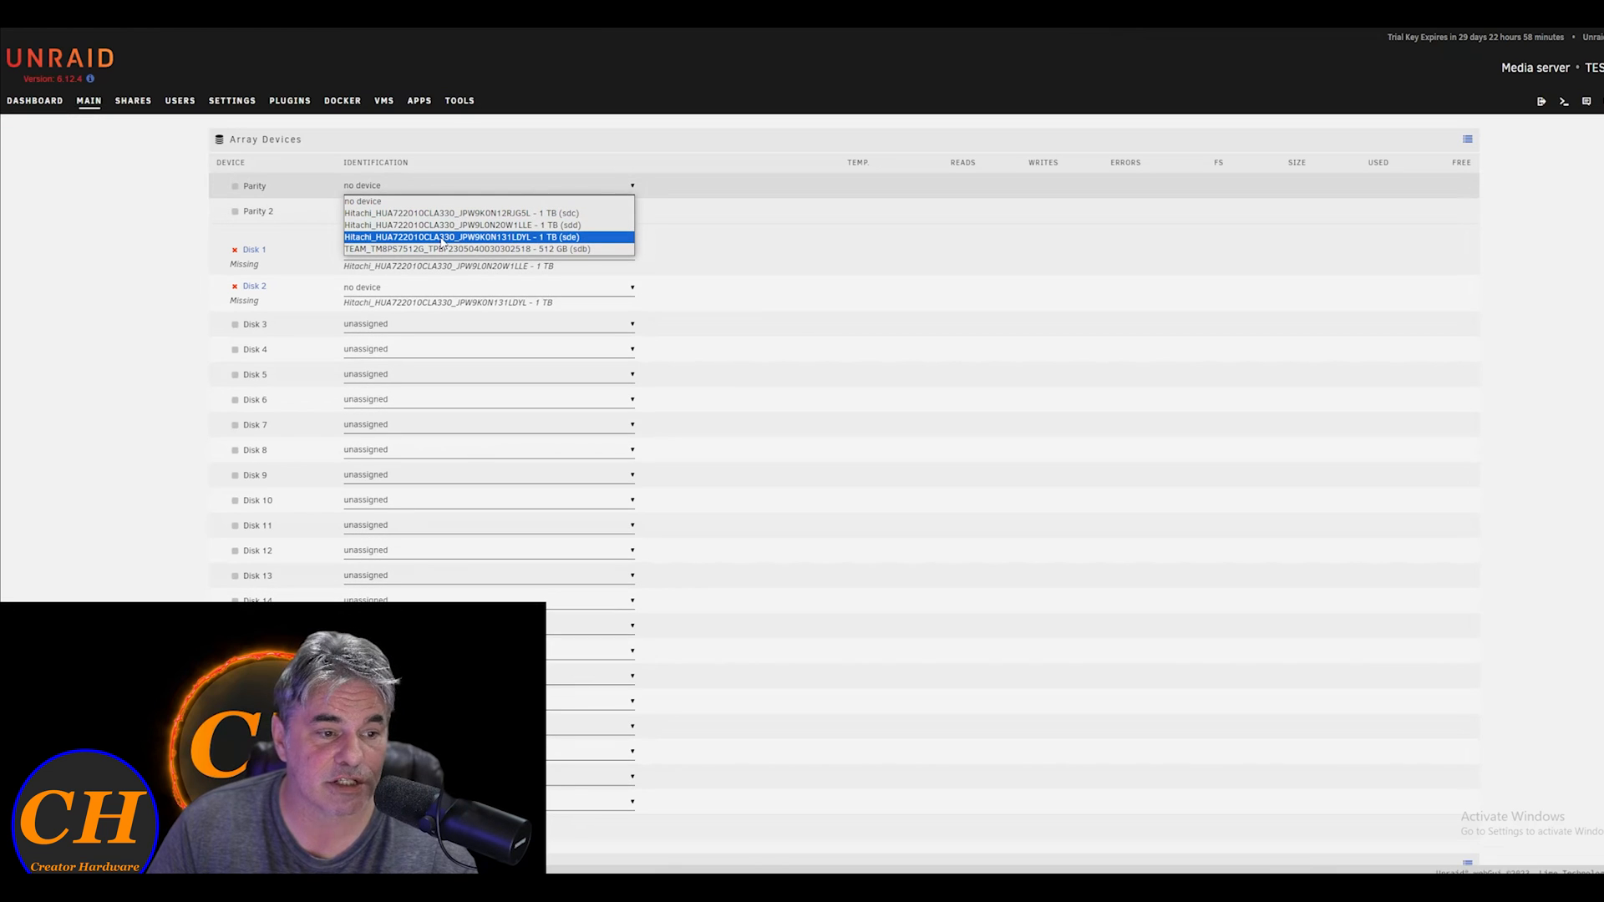
- Assign Hitachi sde as Parity, Hitachi sdc as Disk 1 and a drive to Disk 2, then clear SMART notifications
left_click(461, 235)
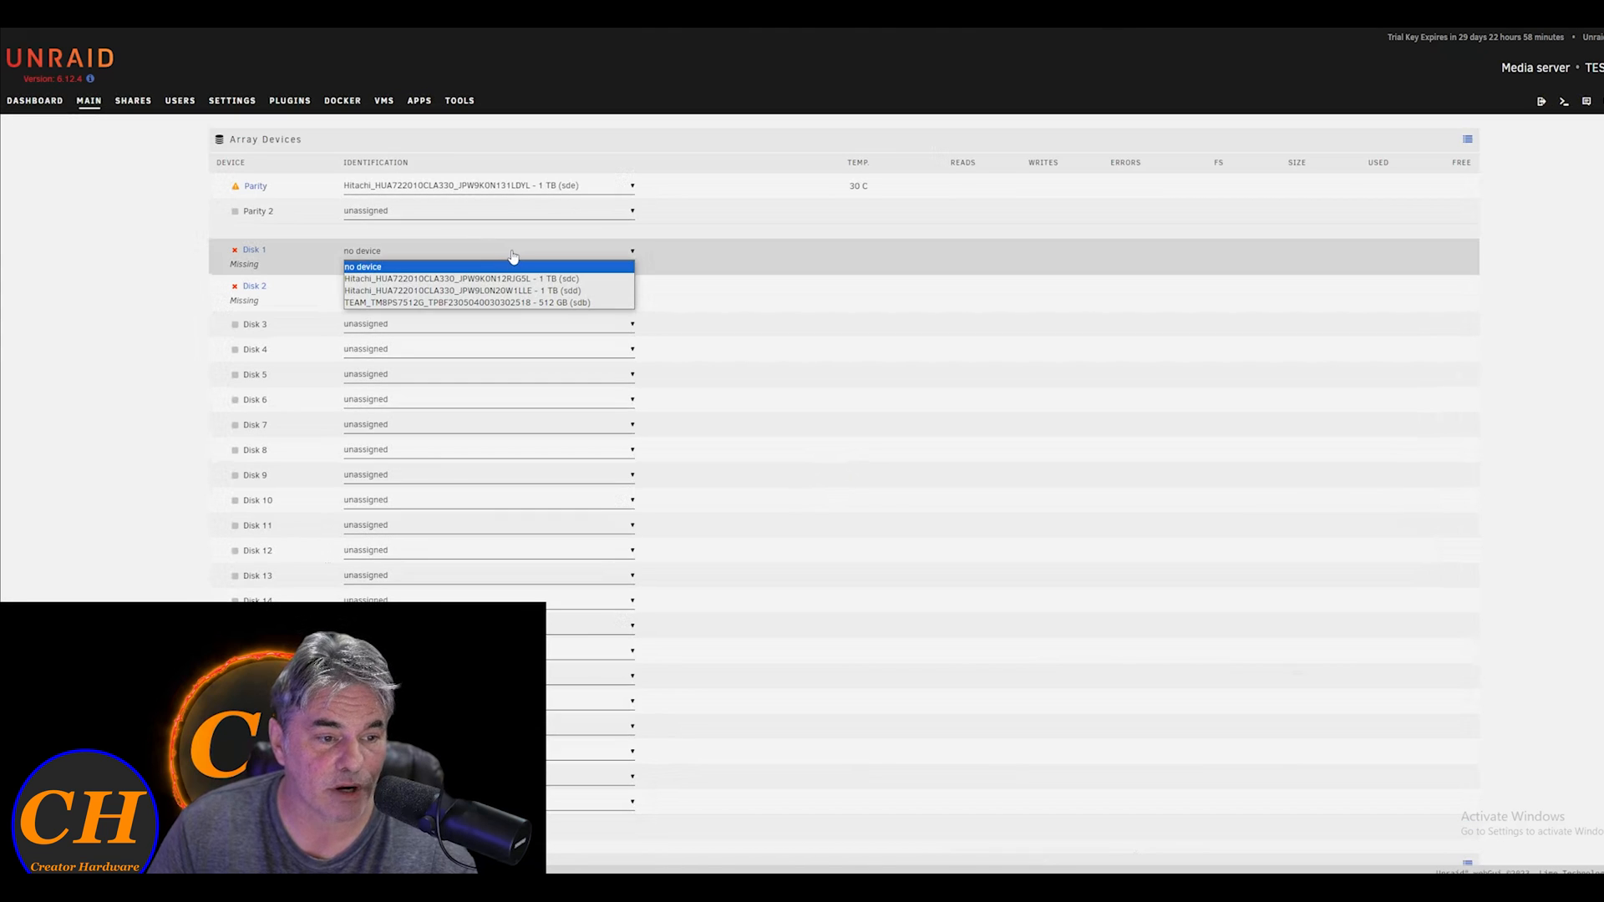
left_click(463, 279)
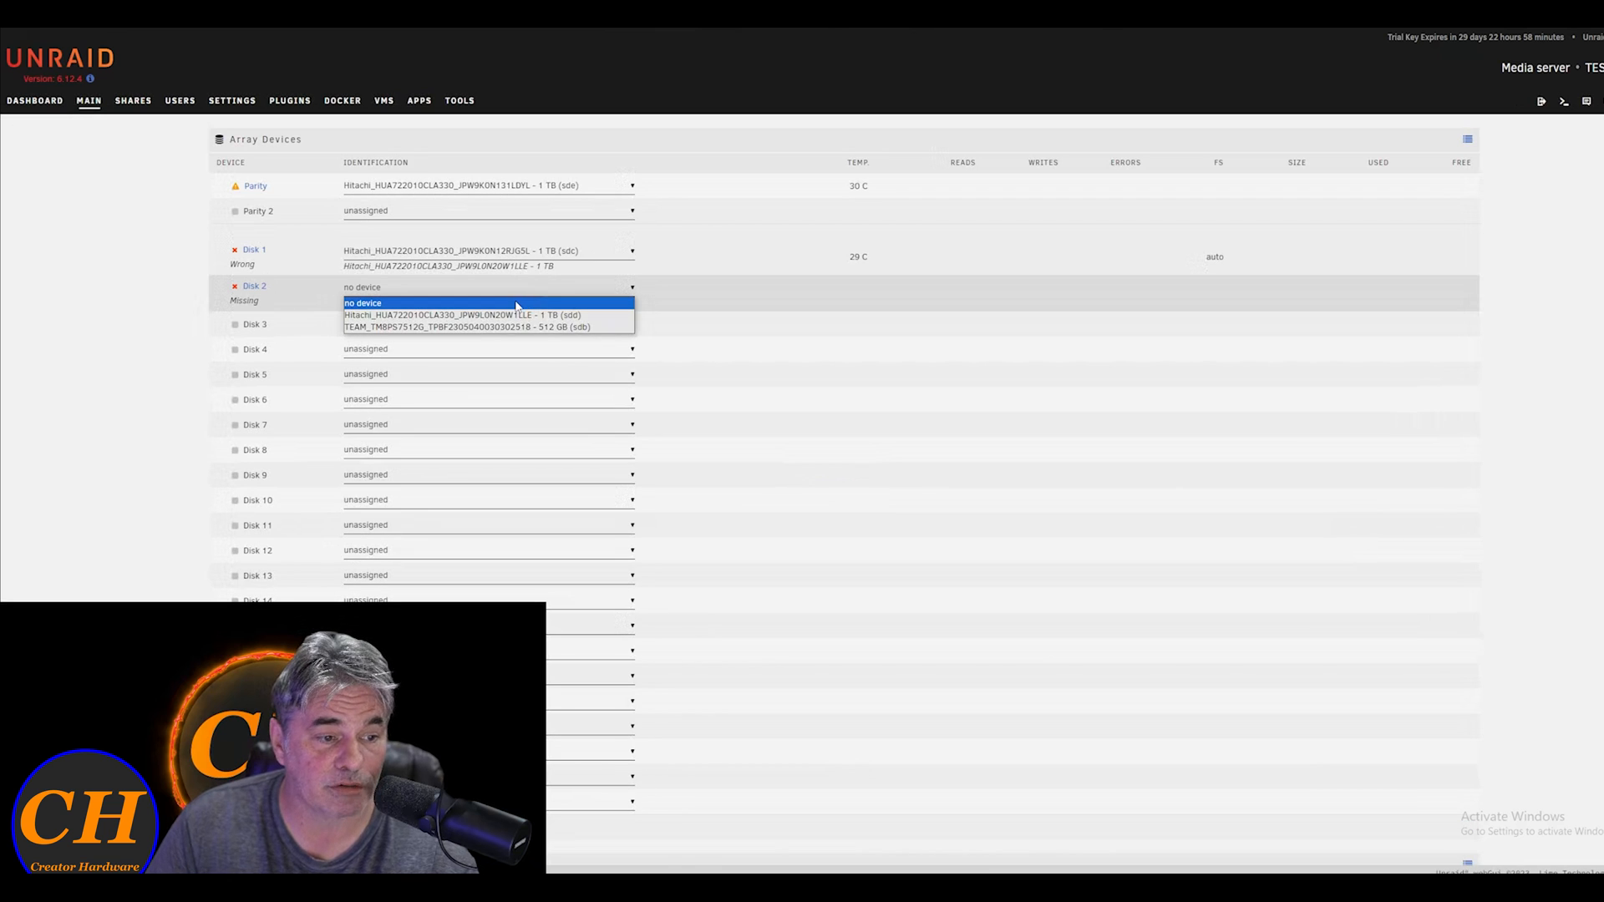
left_click(463, 314)
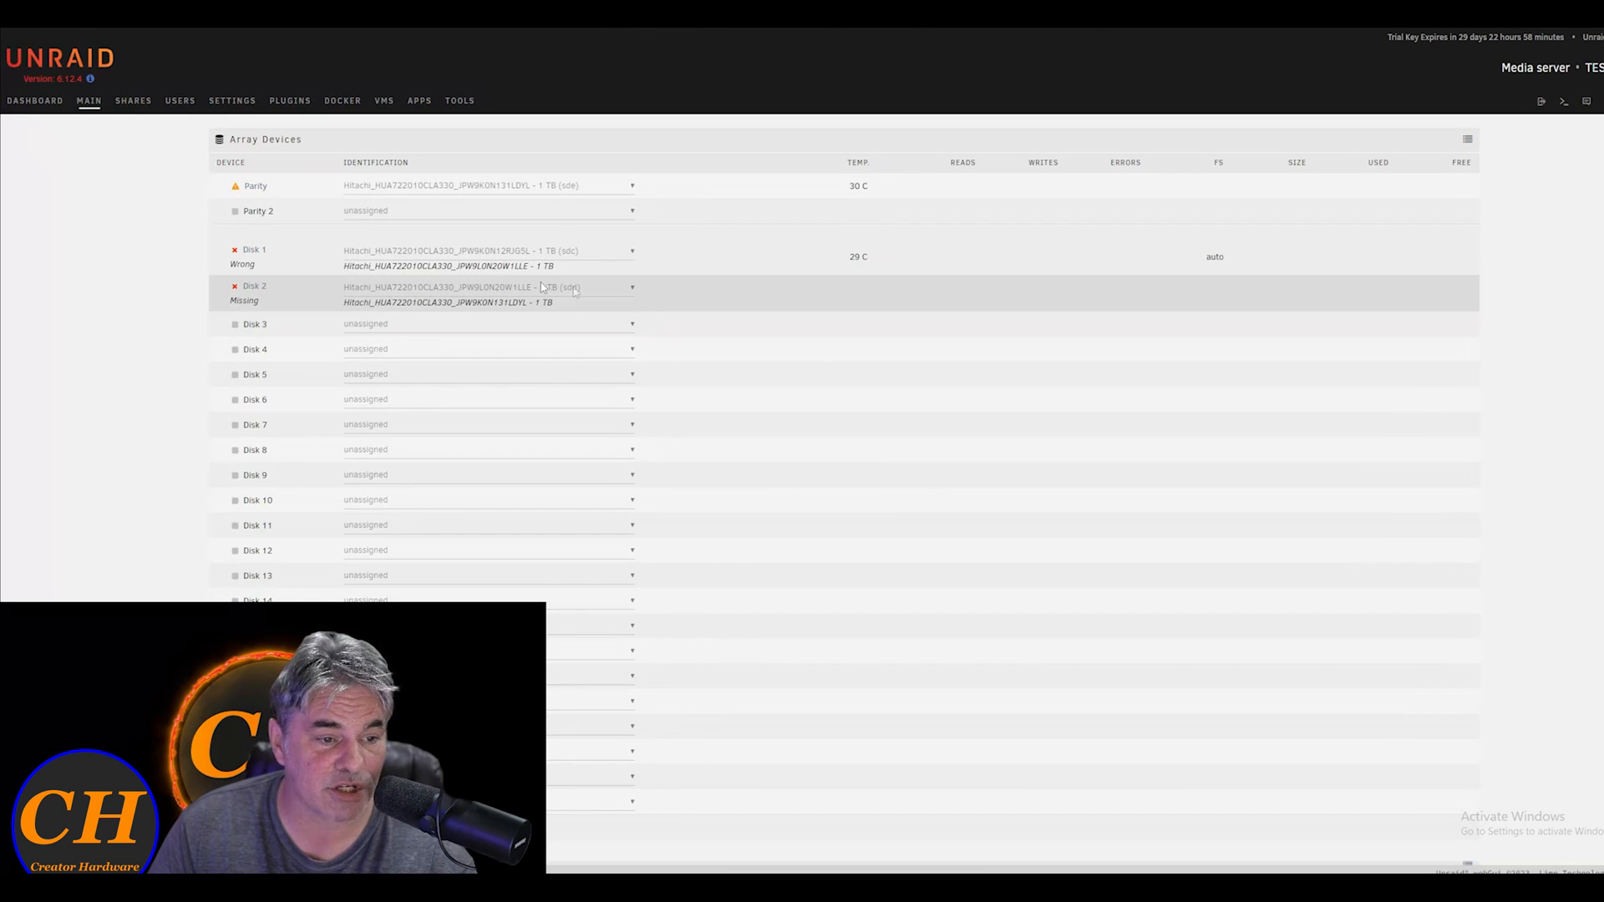
scroll("down", 3)
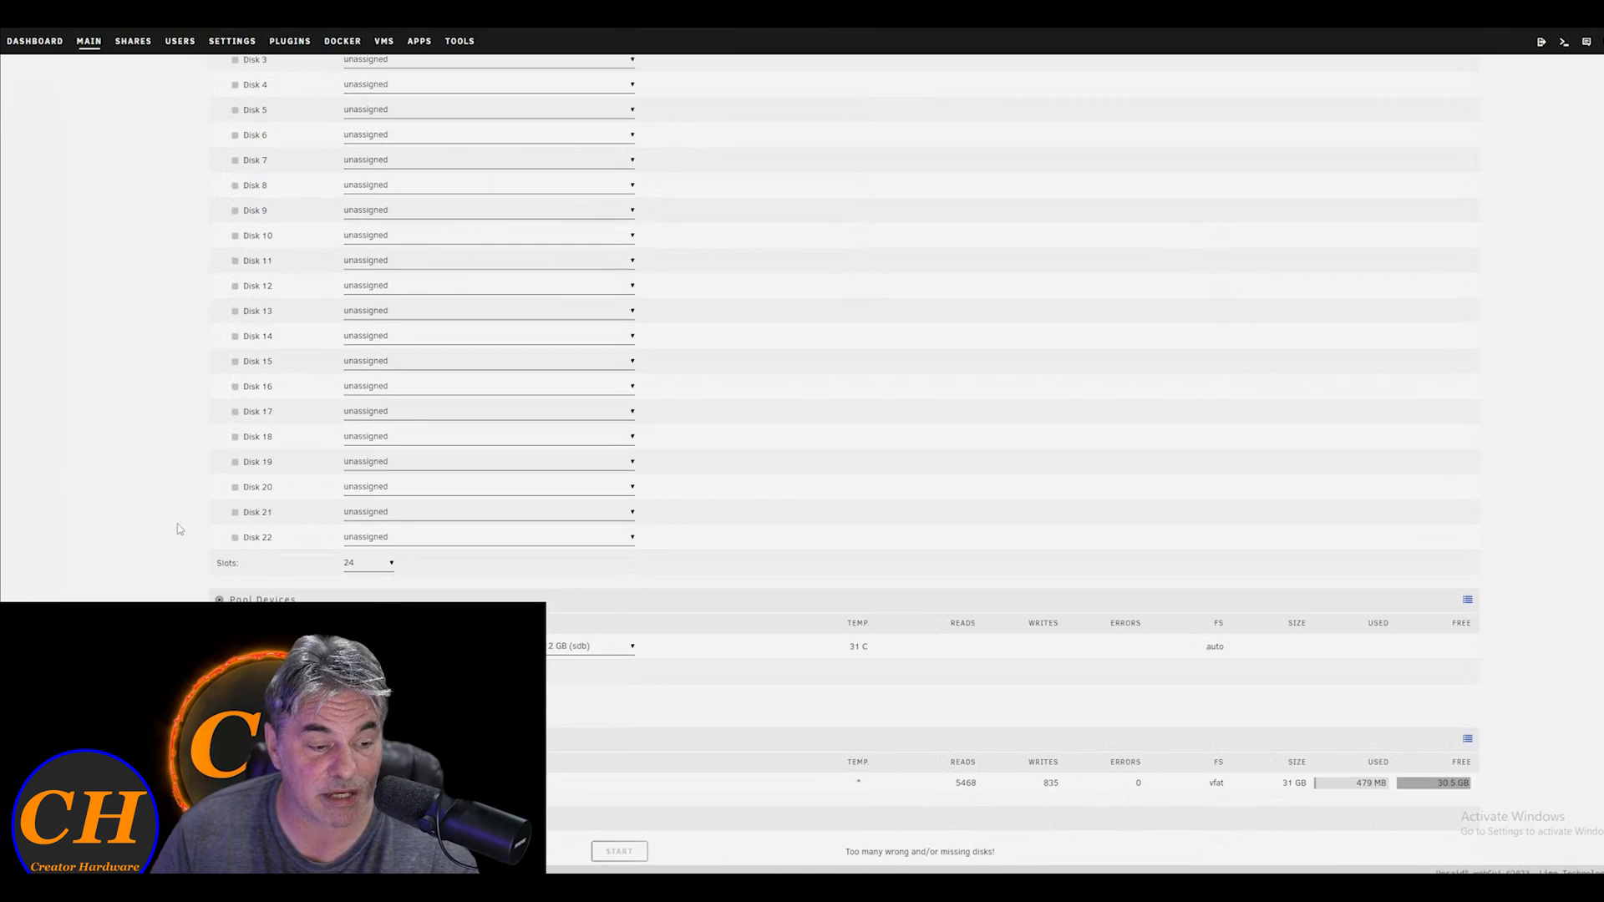
scroll("down", 3)
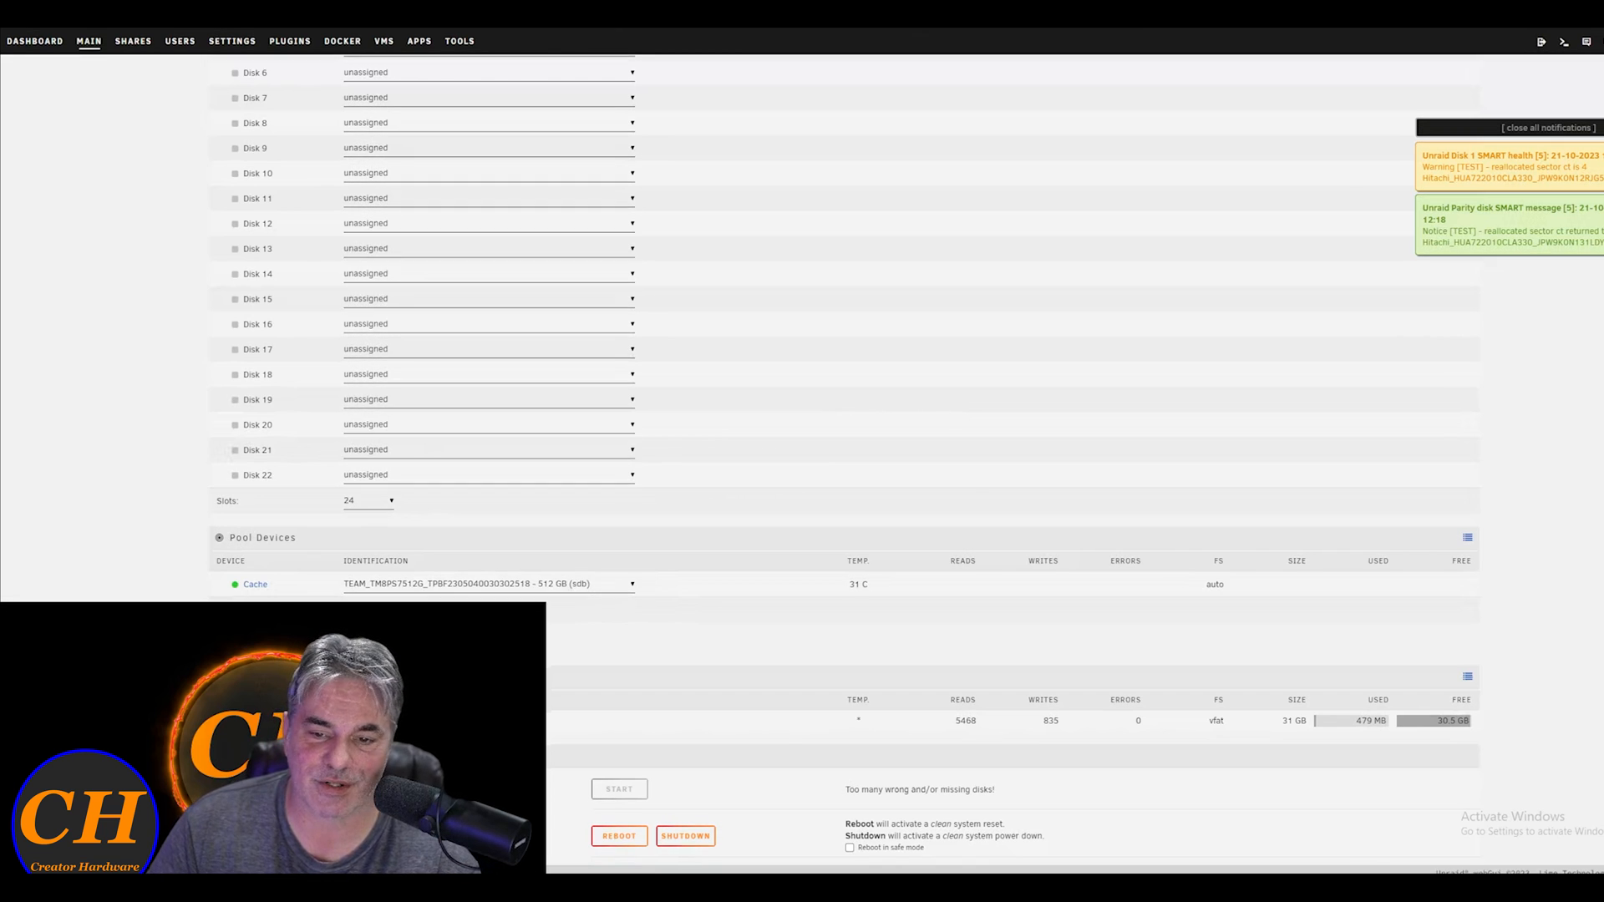
left_click(1506, 127)
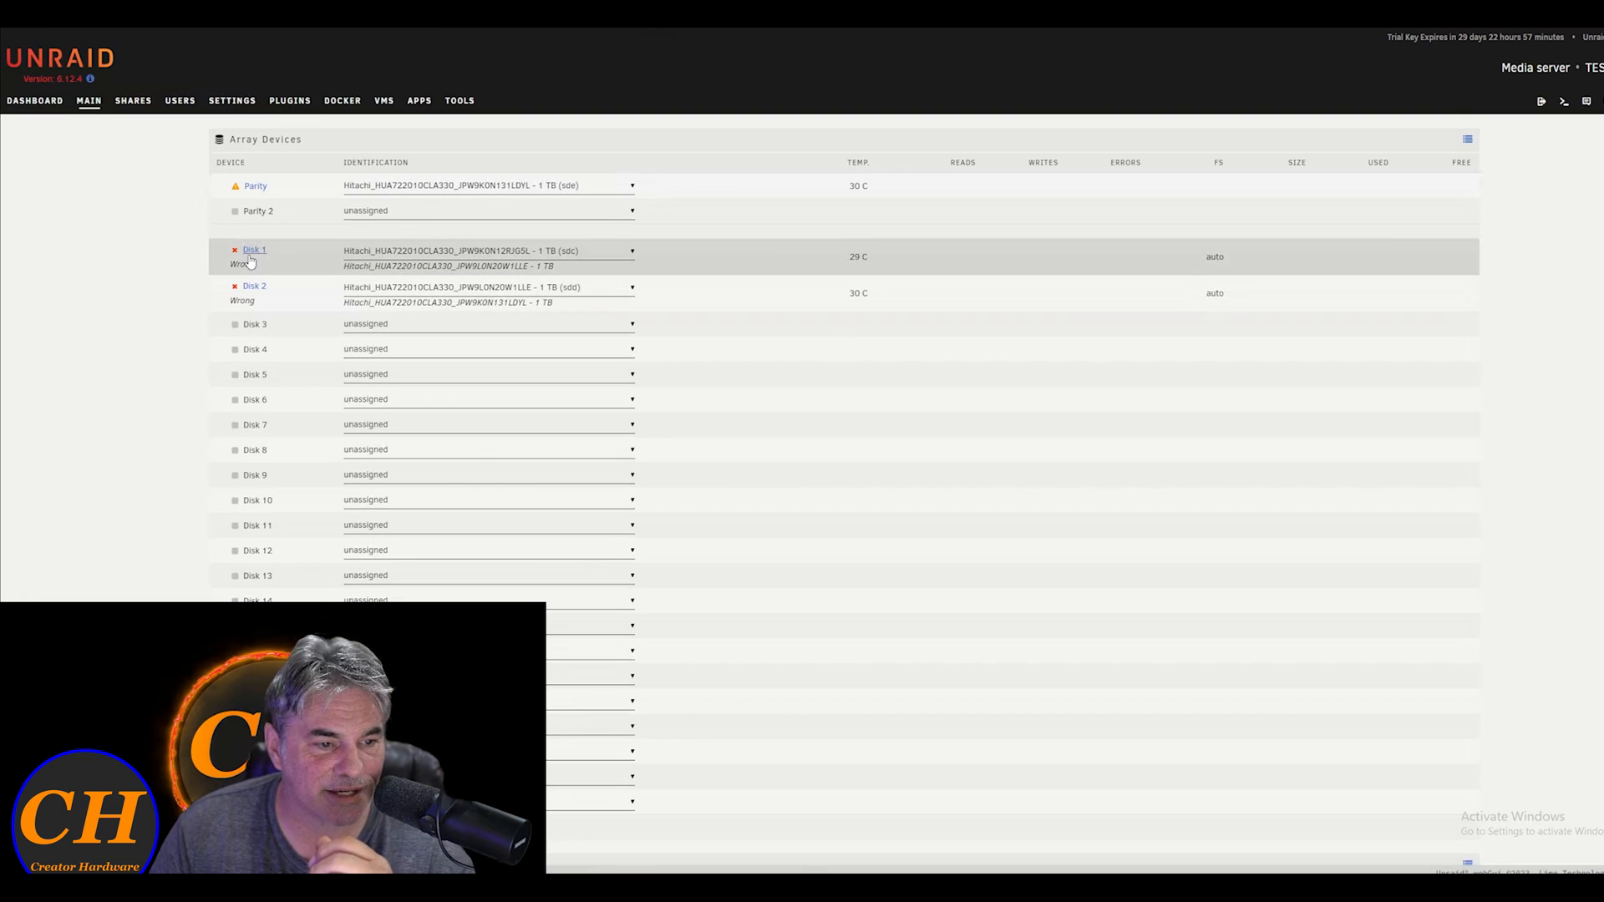
- Reassign Disk 1 to the correct drive and move down to the Array Operation Start button
left_click(33, 40)
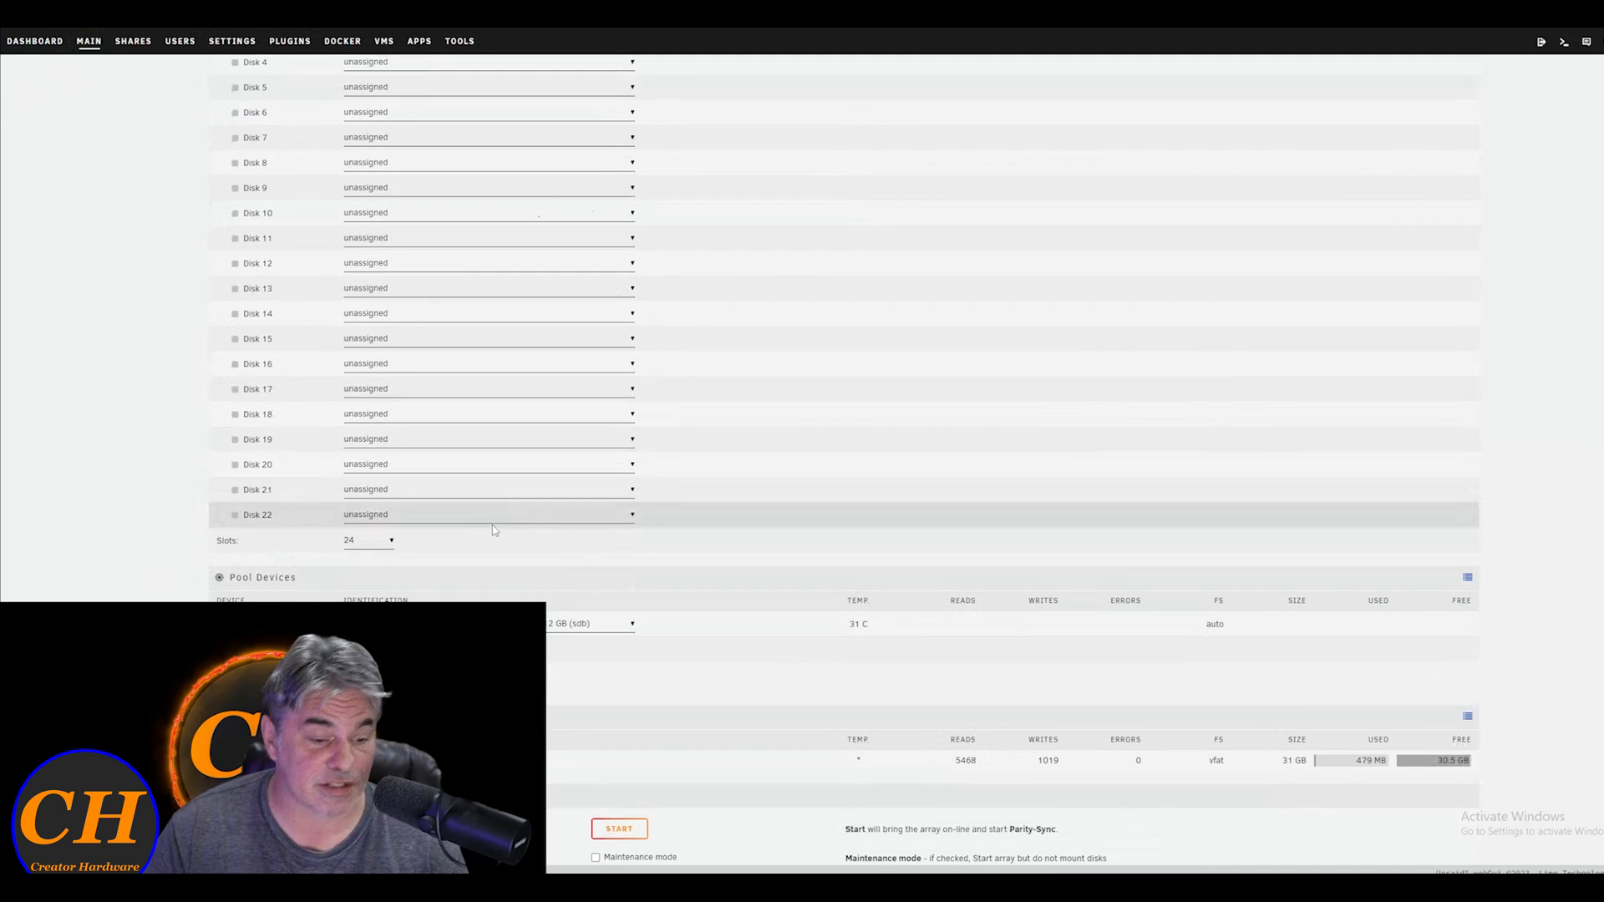
scroll("down", 3)
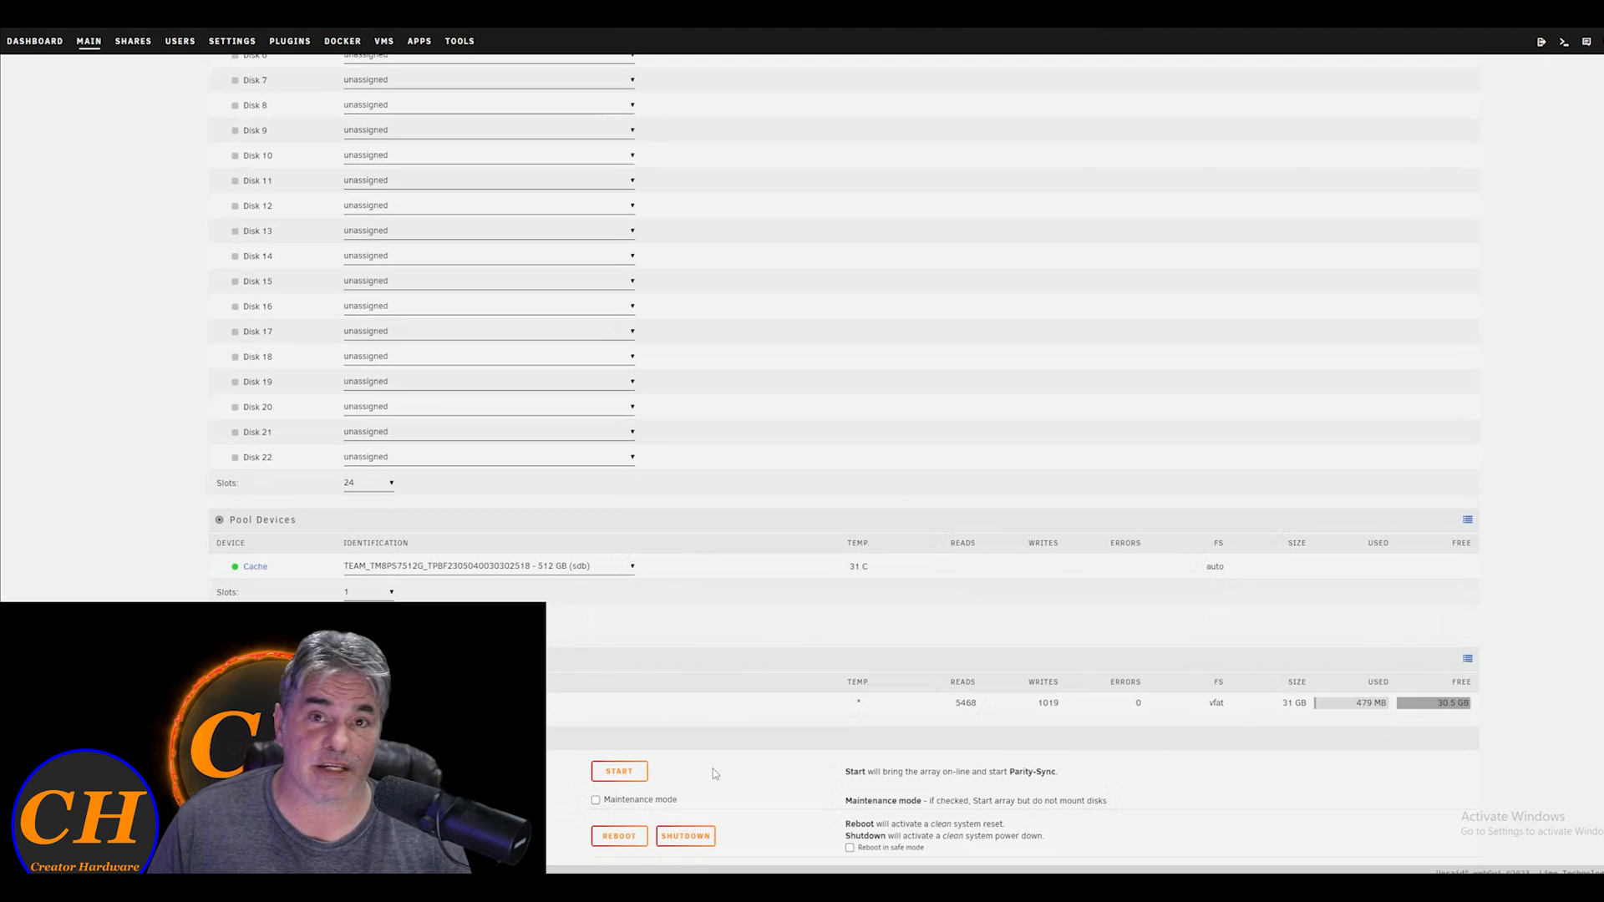
mouse_move(712, 481)
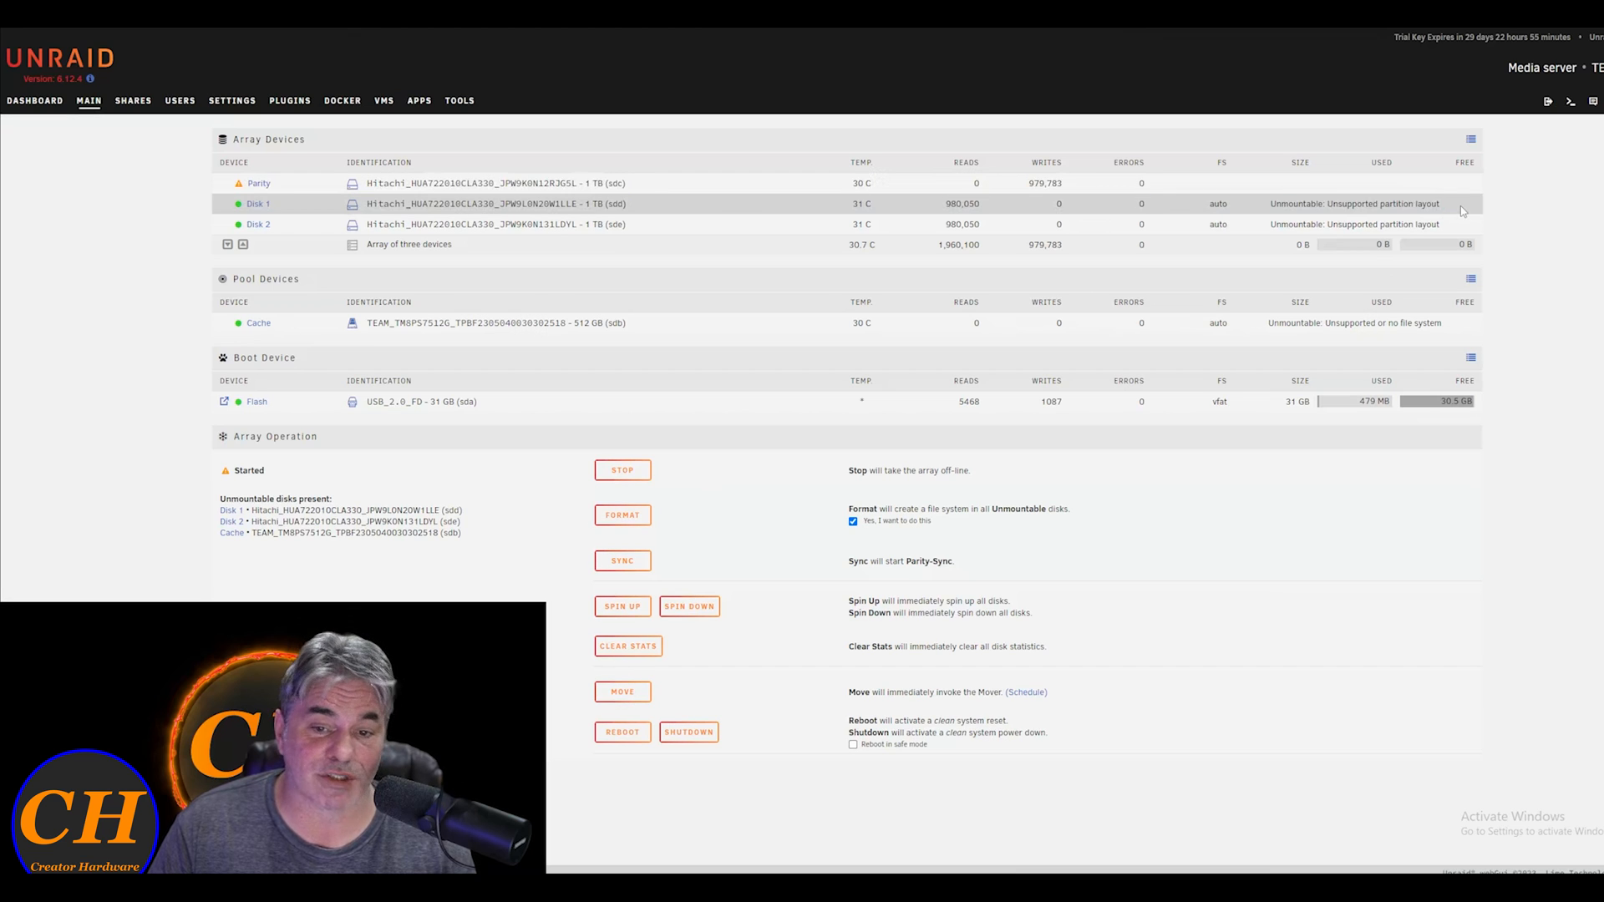
- Confirm 'Yes, I want to do this' and format the unmountable Disk 1, Disk 2 and cache
left_click(853, 522)
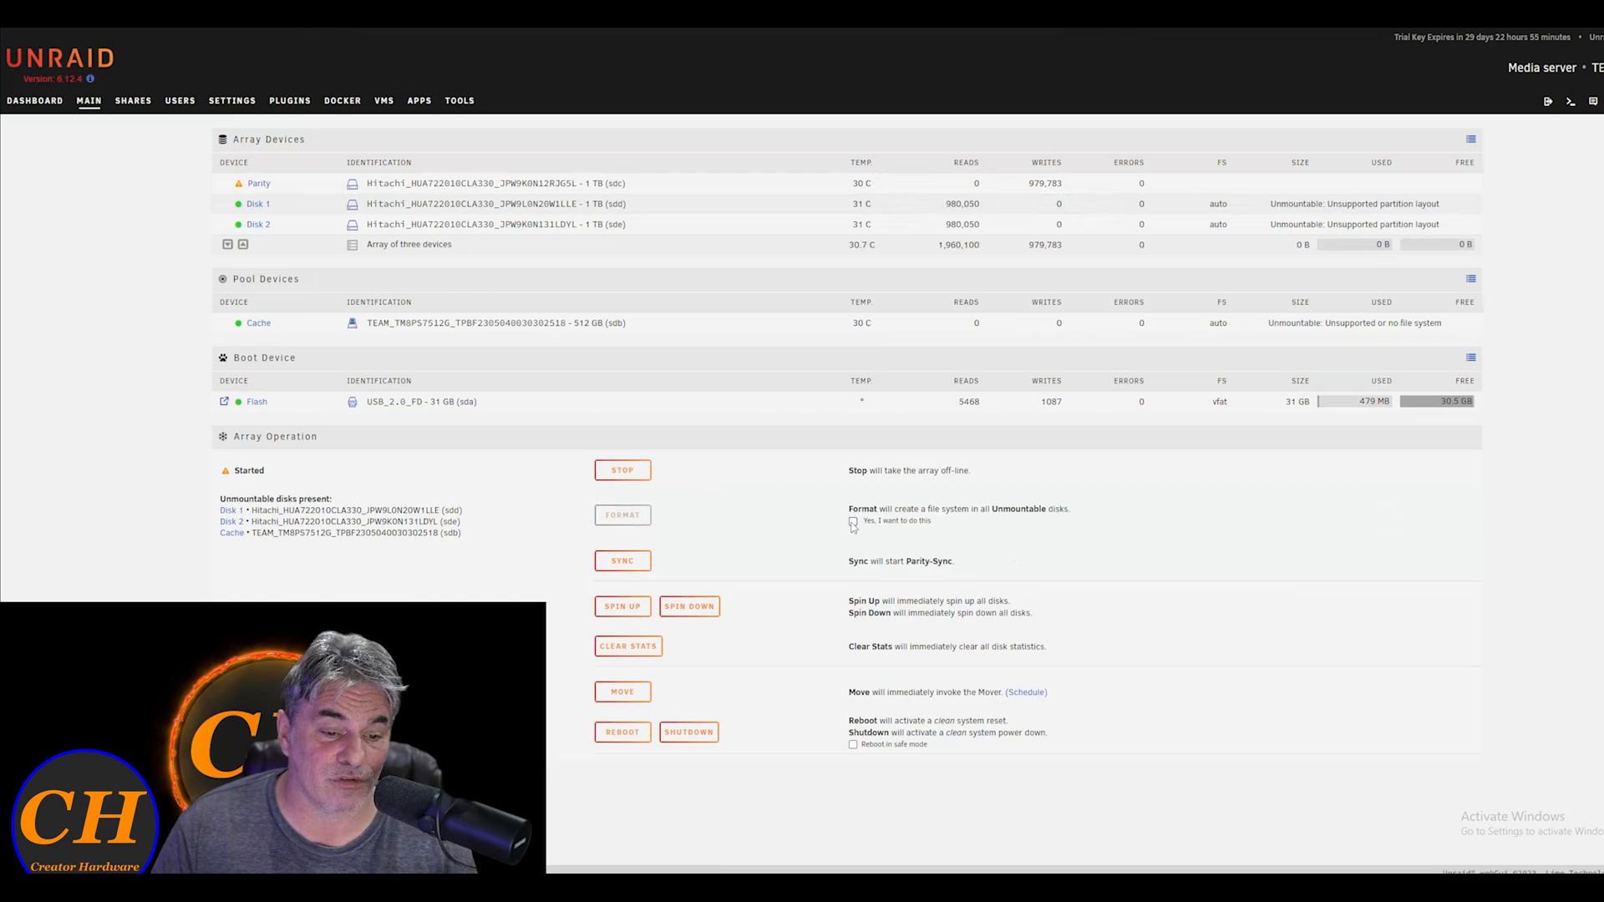
left_click(854, 522)
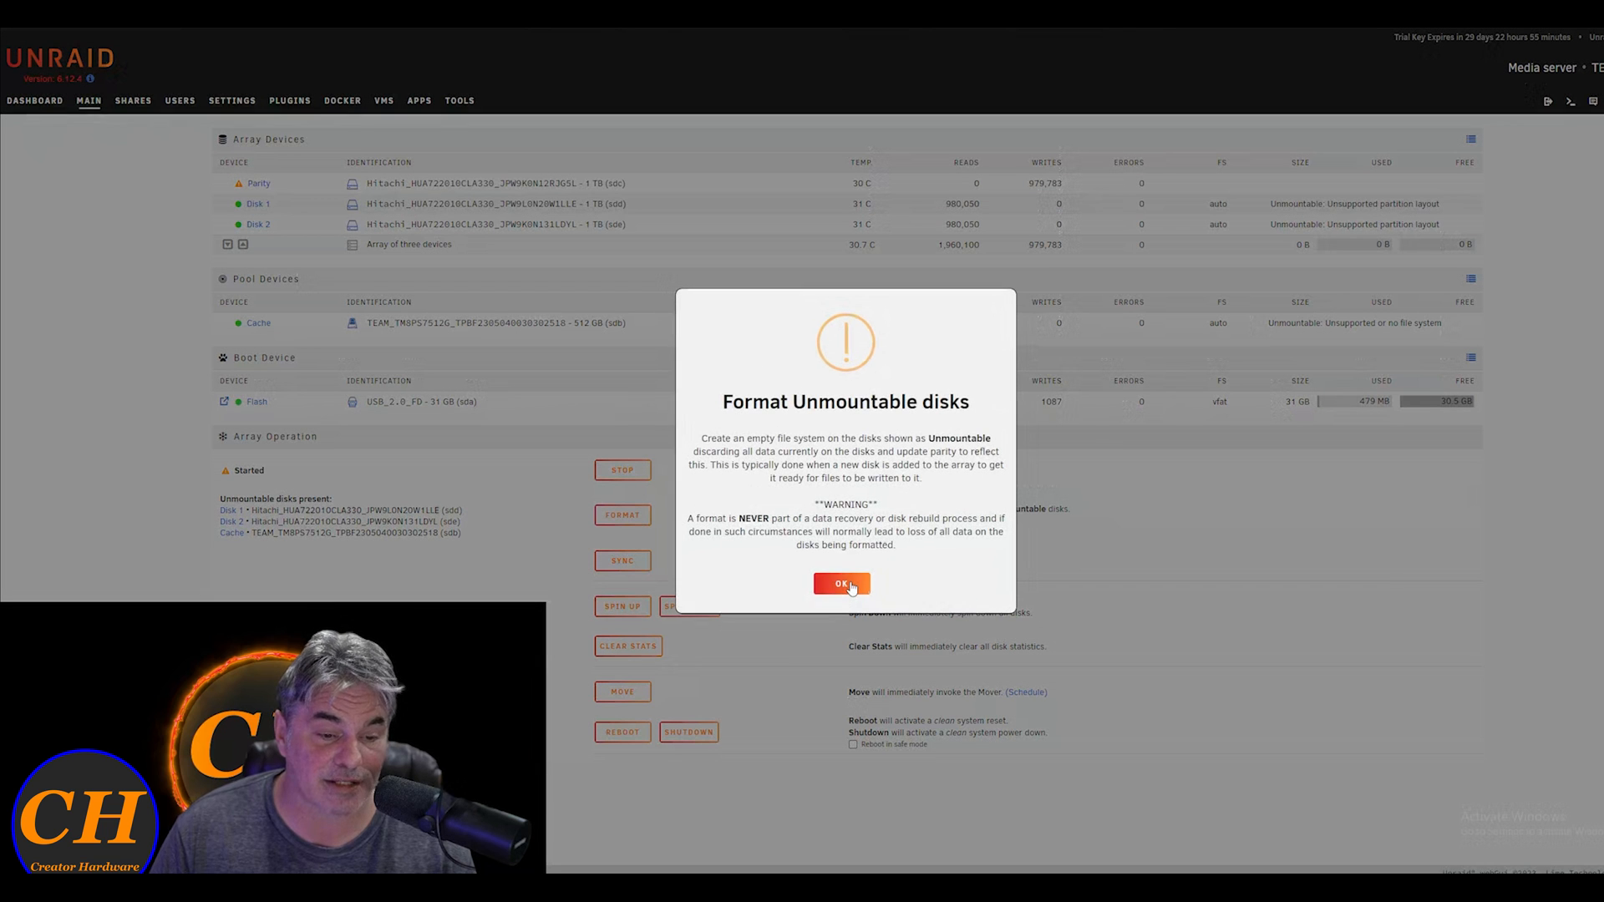
left_click(840, 583)
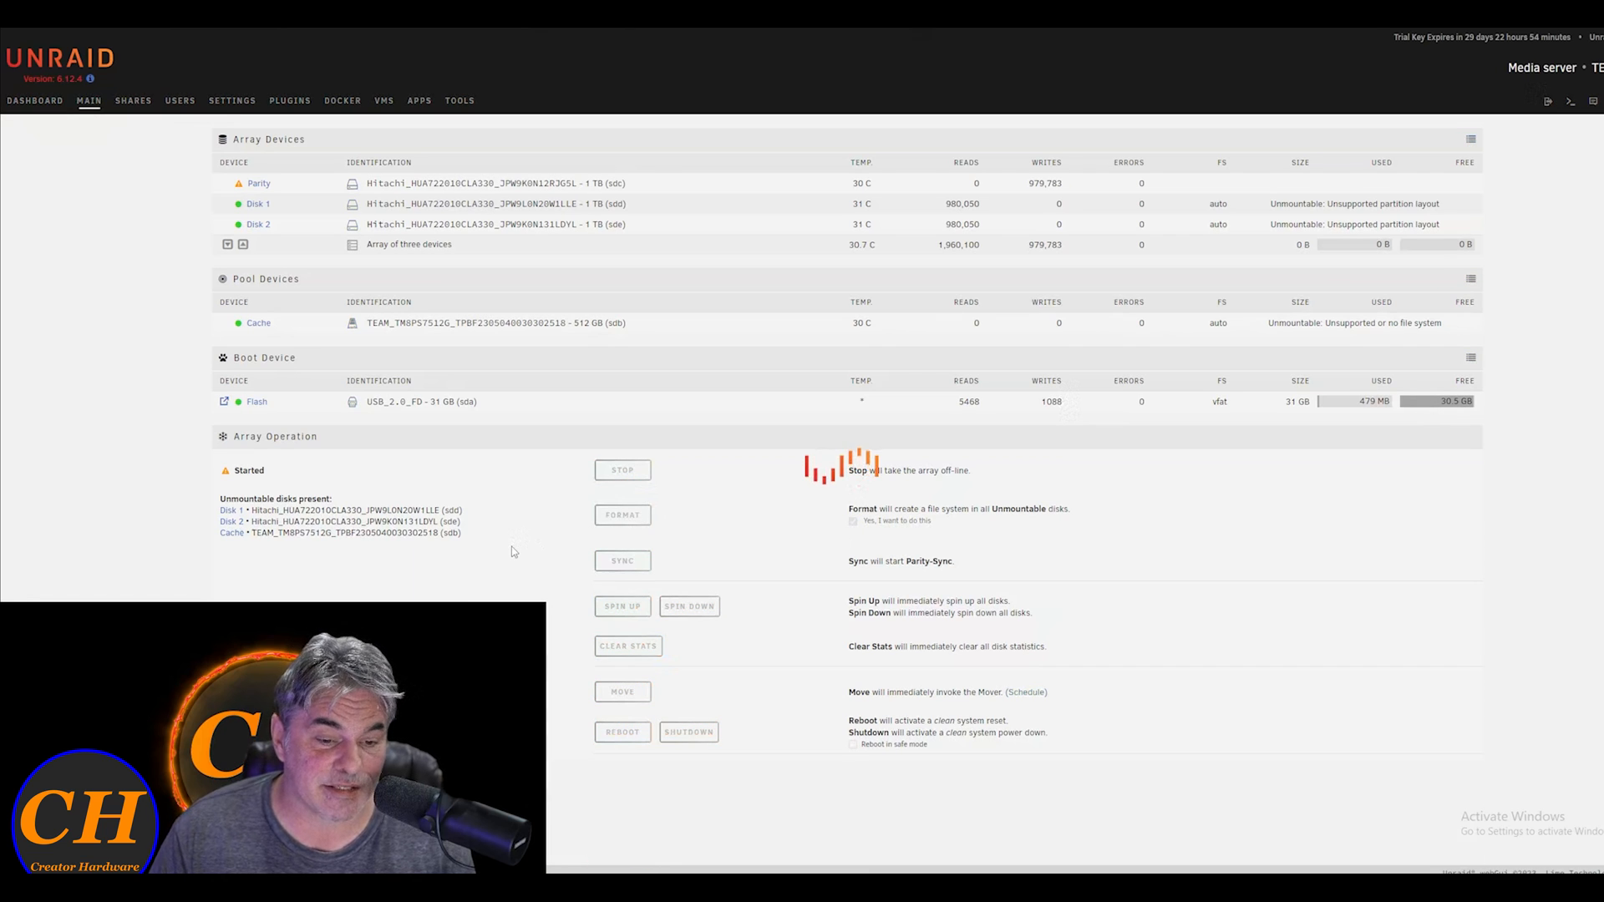
left_click(621, 514)
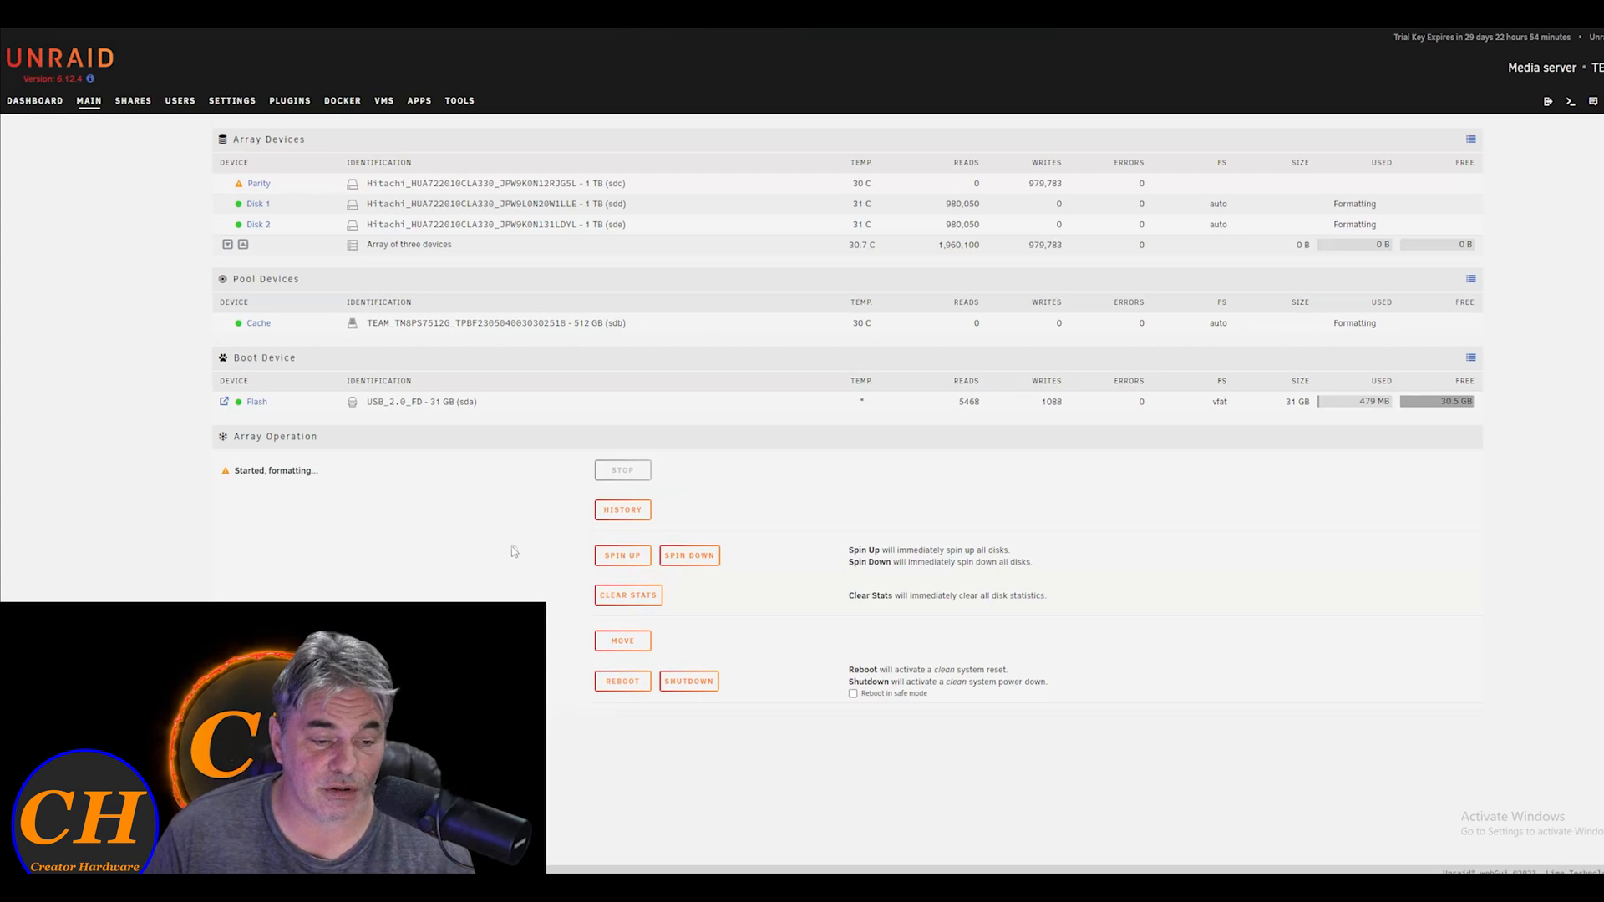
mouse_move(513, 540)
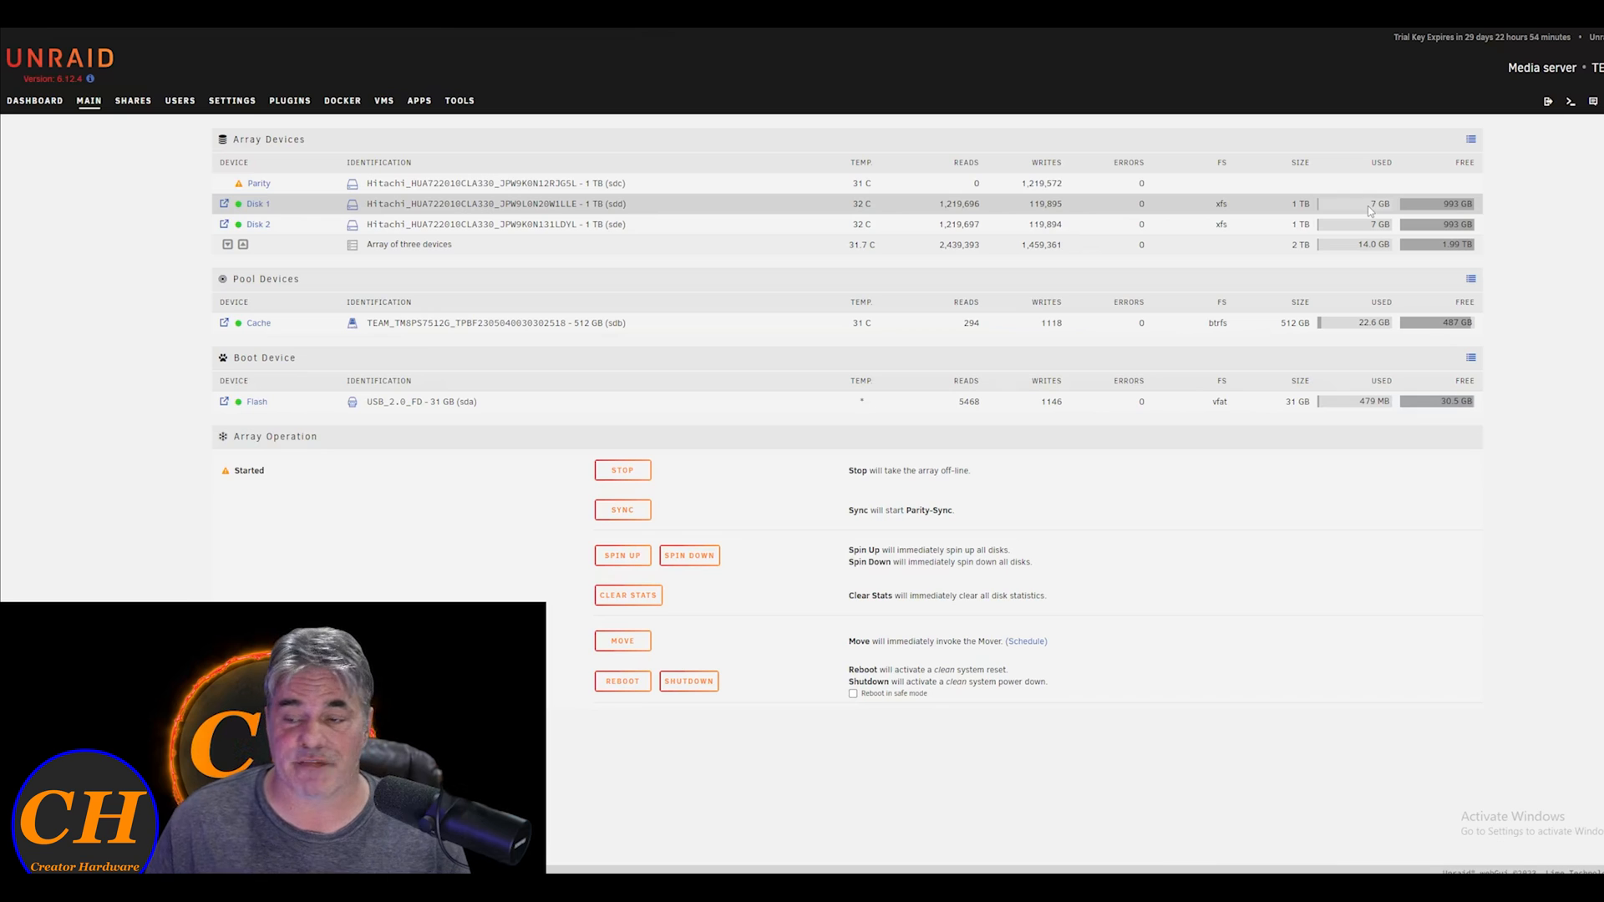
- View the Dashboard reporting parity invalid and the array degraded
left_click(35, 100)
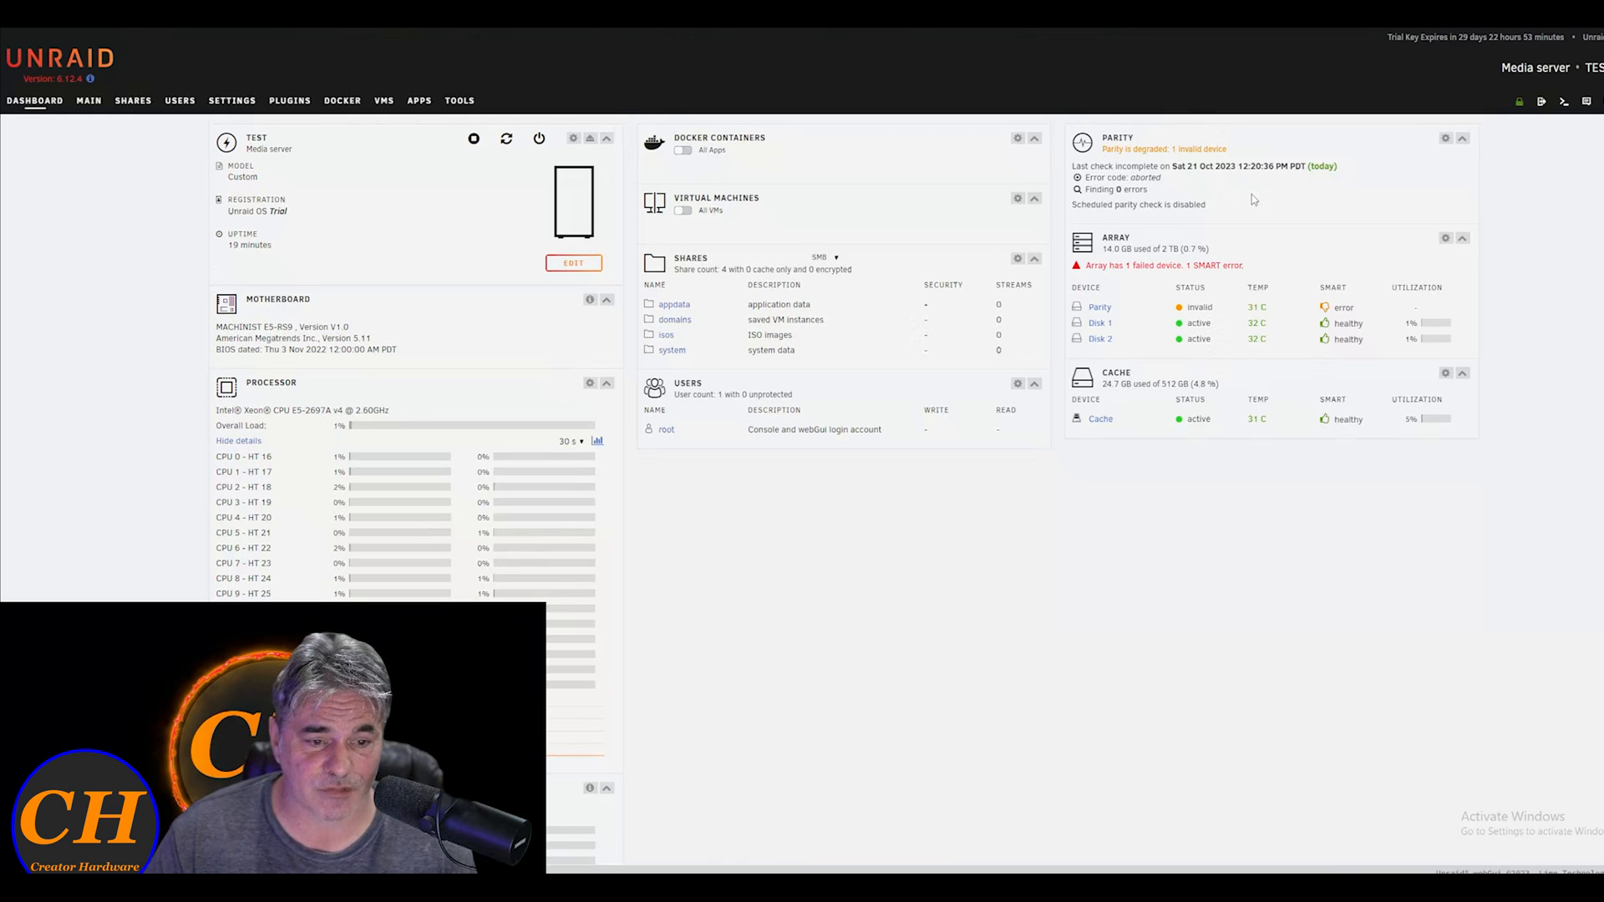
- Return to Main to see the Parity-Sync running at 0.4% of 1 TB
left_click(89, 101)
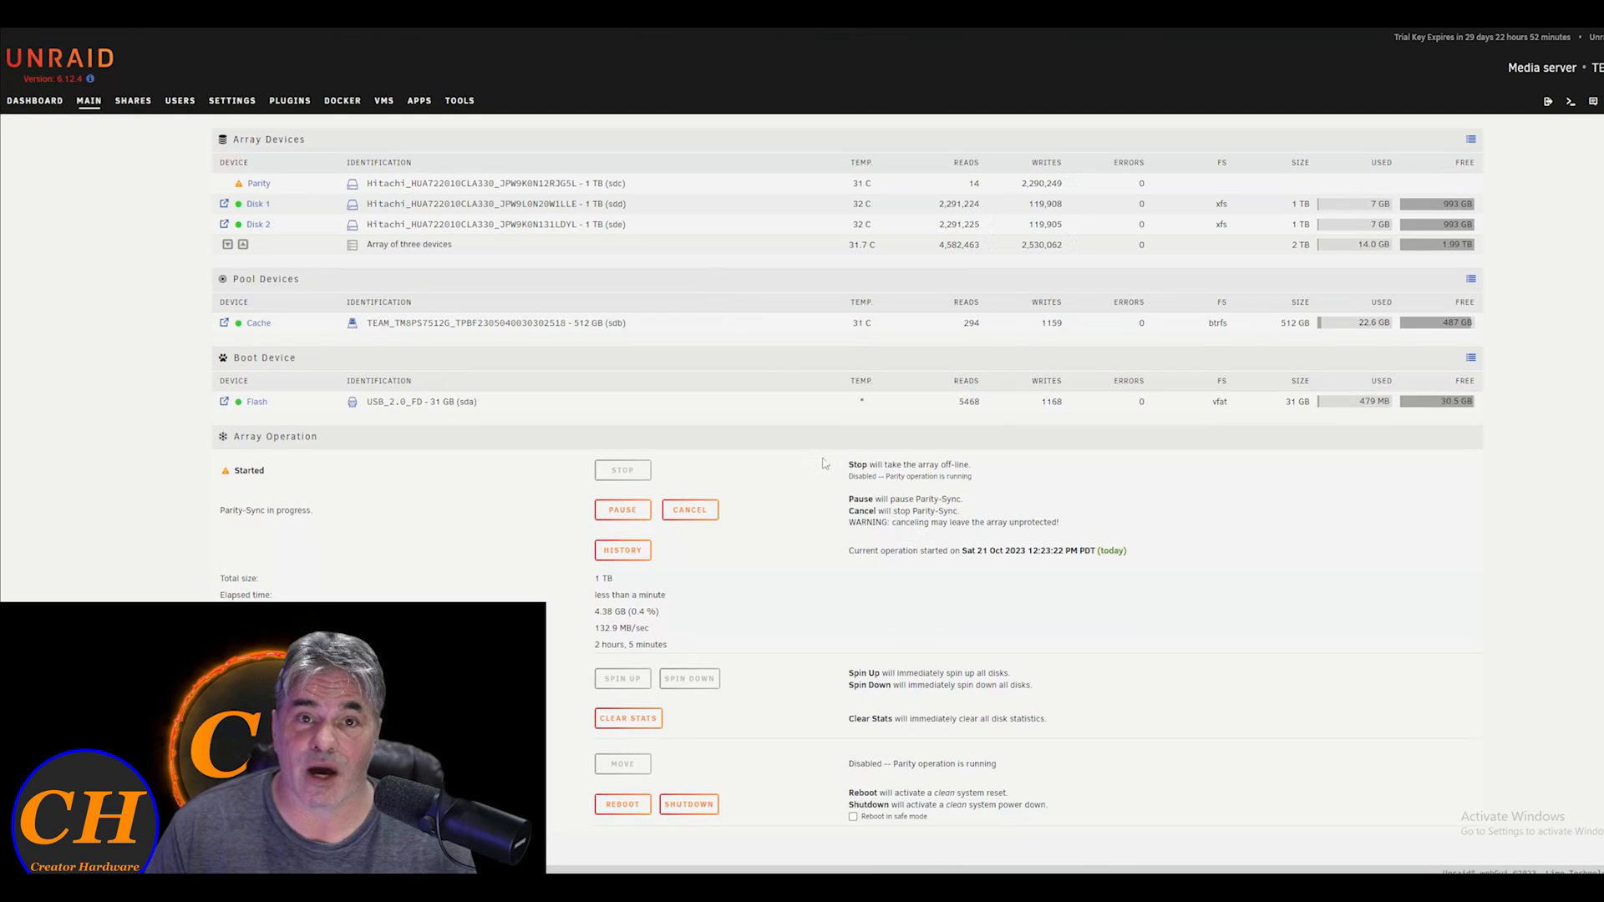
mouse_move(643, 256)
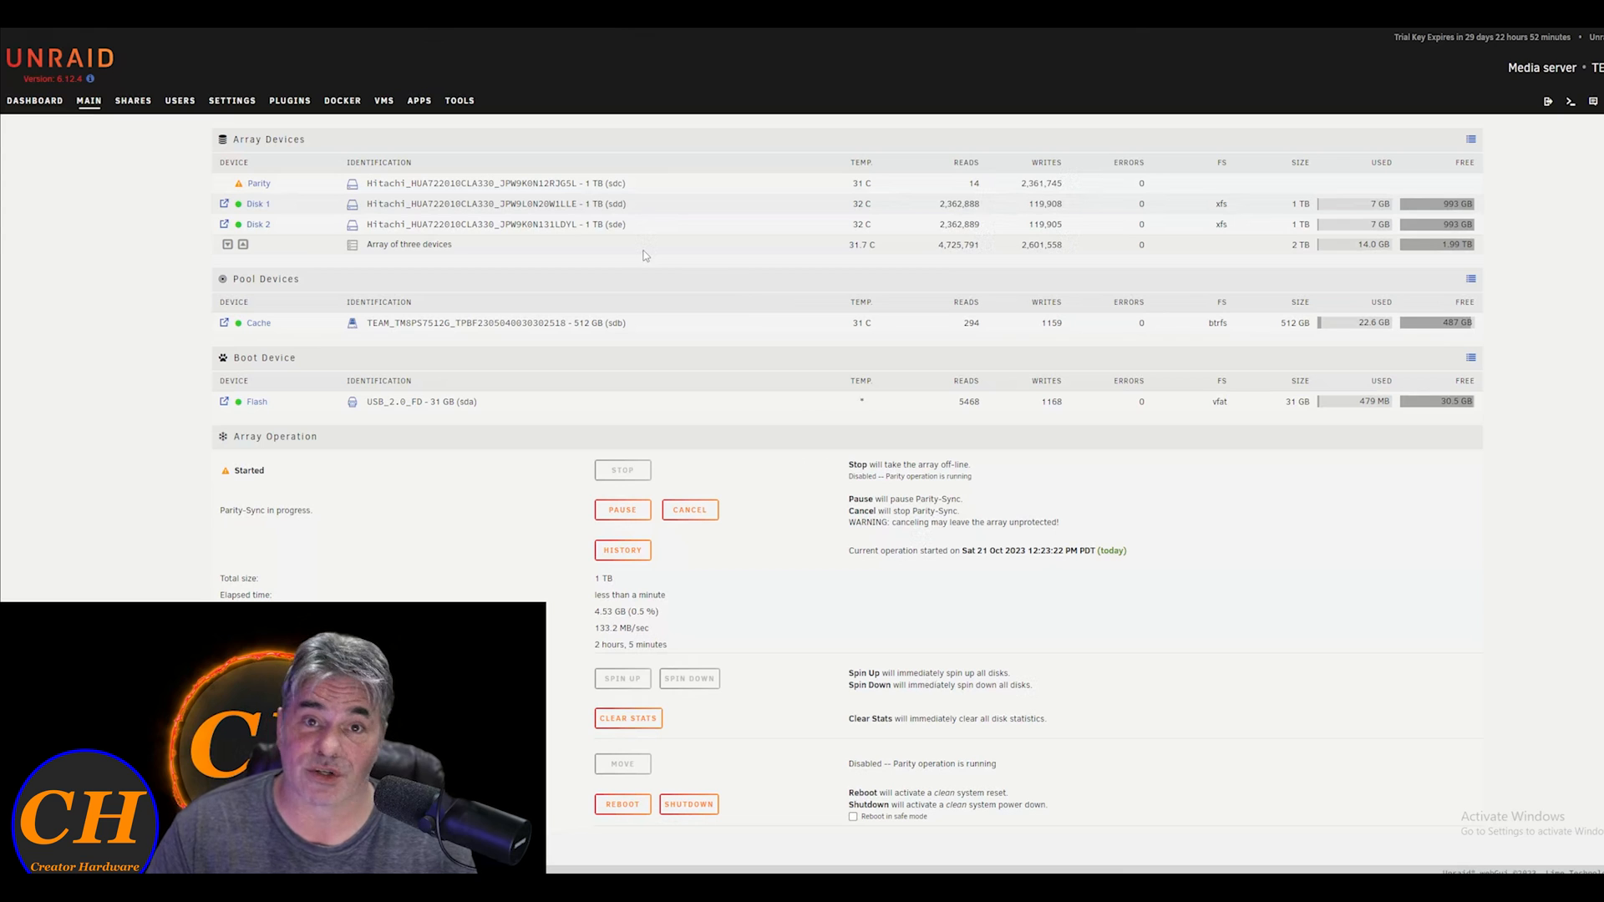